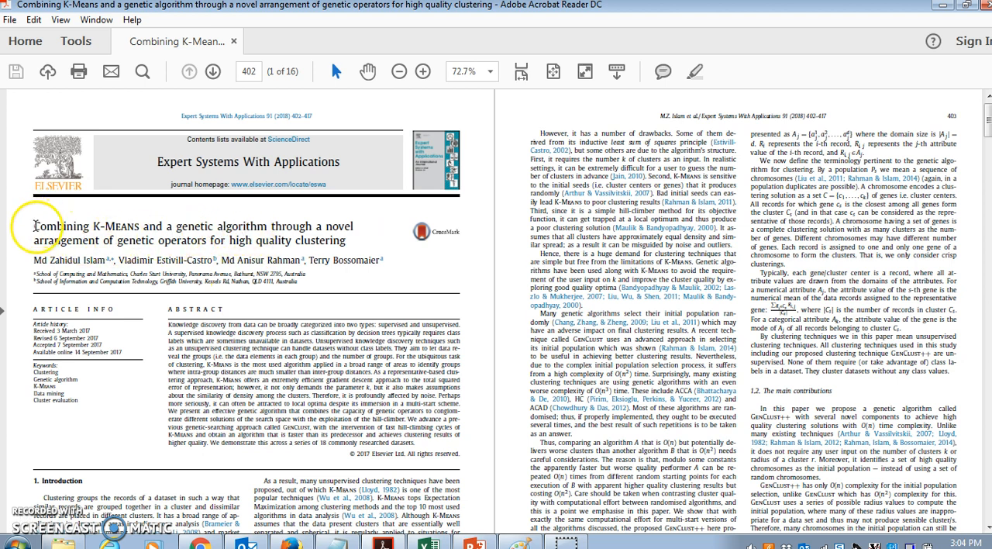
- Replace the 'clustering' query with 'zahid' in the Google search box and search for the author
double_click(59, 227)
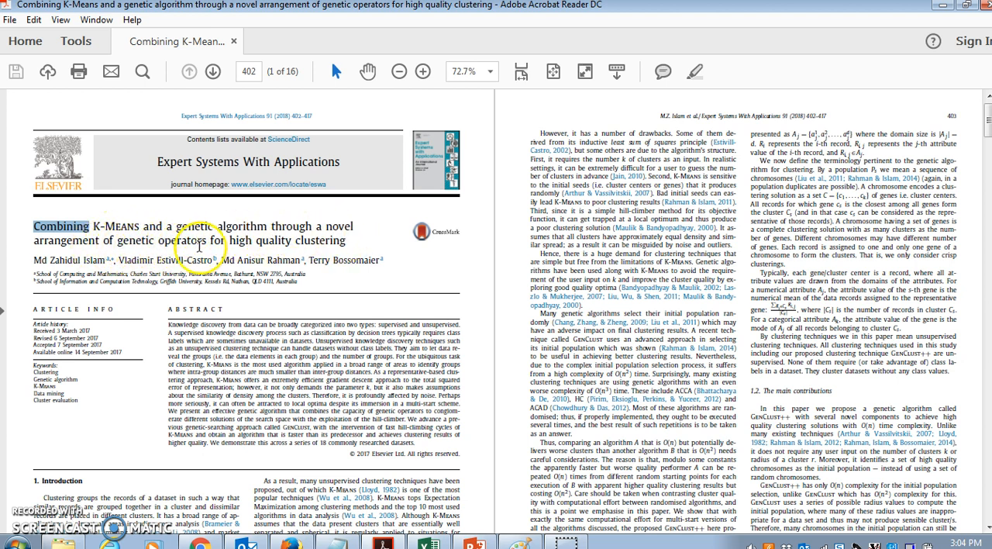
mouse_move(291, 247)
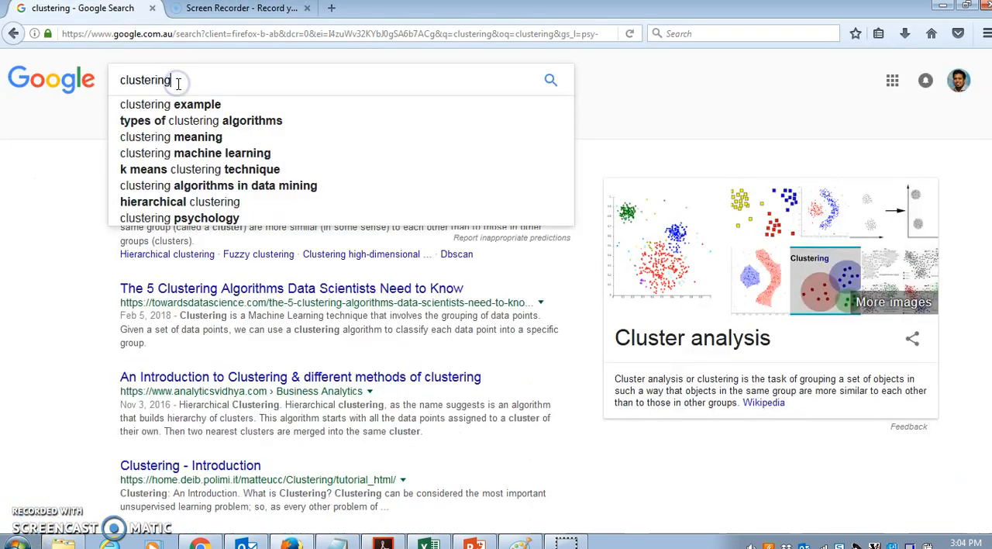
text(clu)
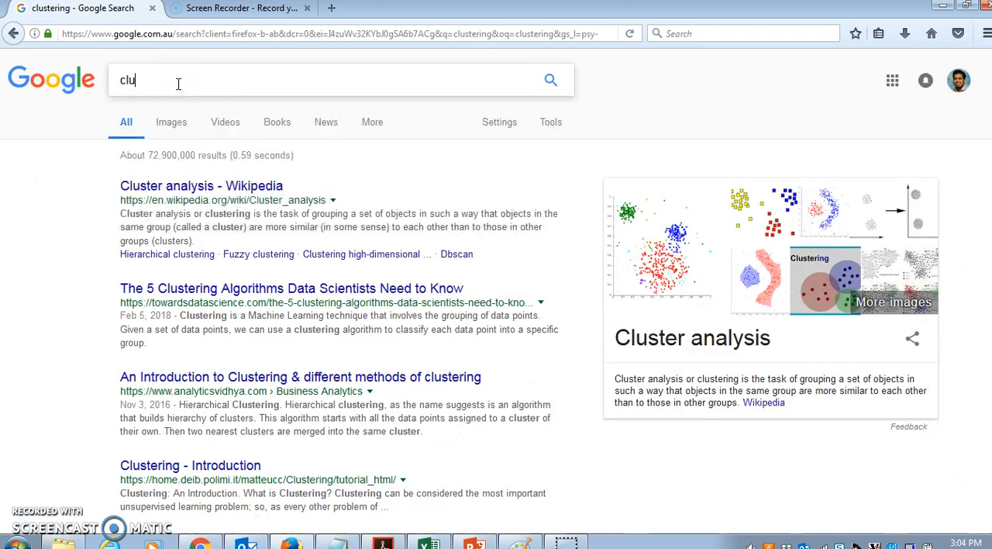
text(zahid)
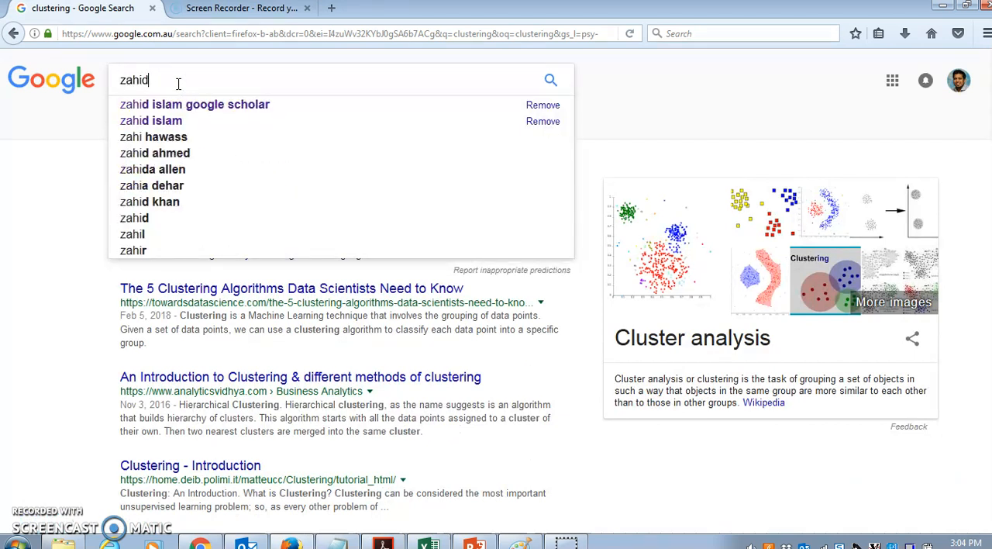
text(ty)
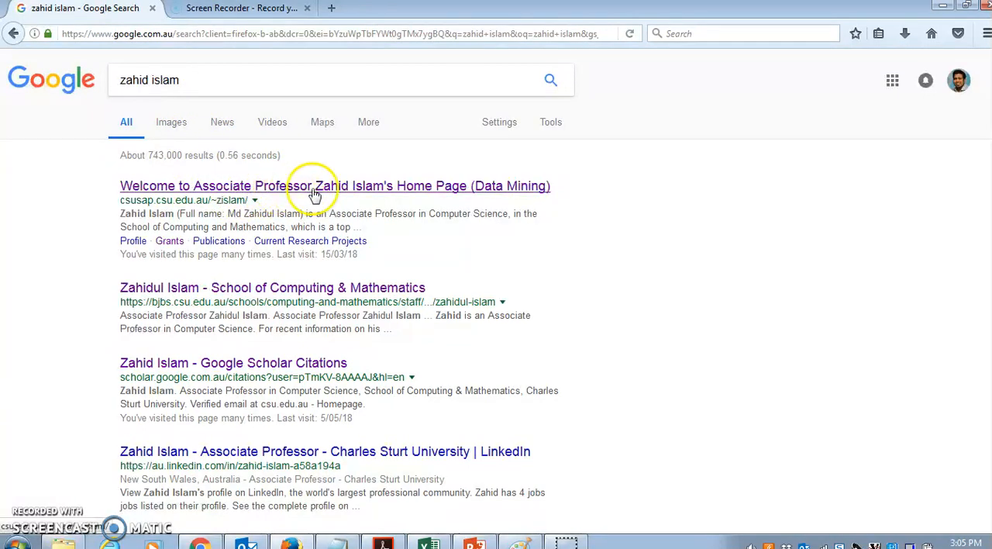
- On the researcher's CSU home page, show Publications and highlight the K-Means genetic algorithm paper title
click(335, 186)
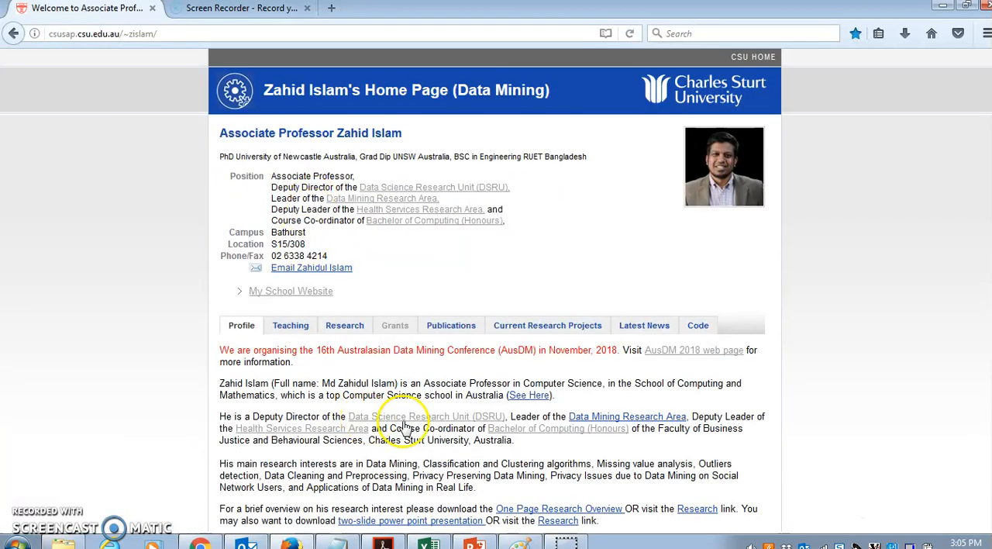
click(451, 326)
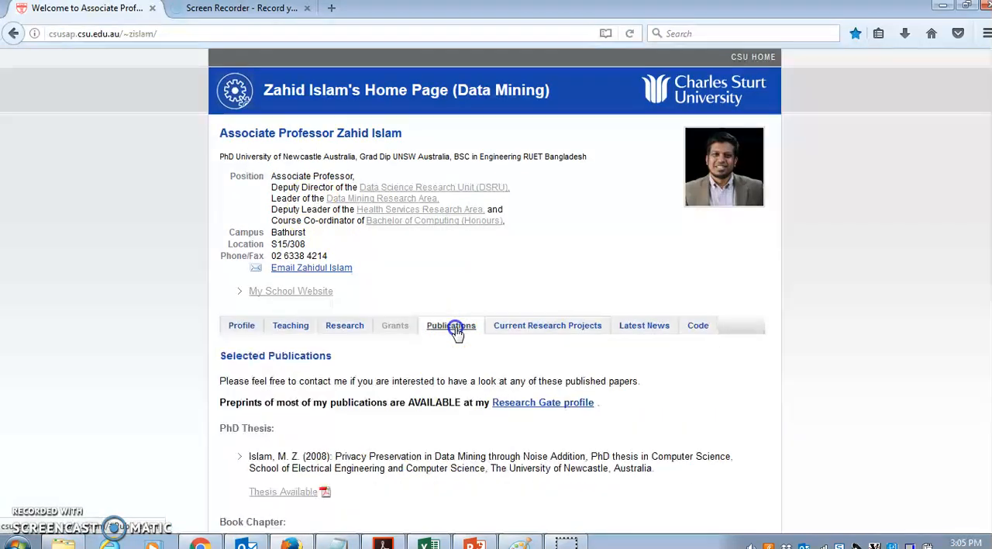
scroll(down, 3)
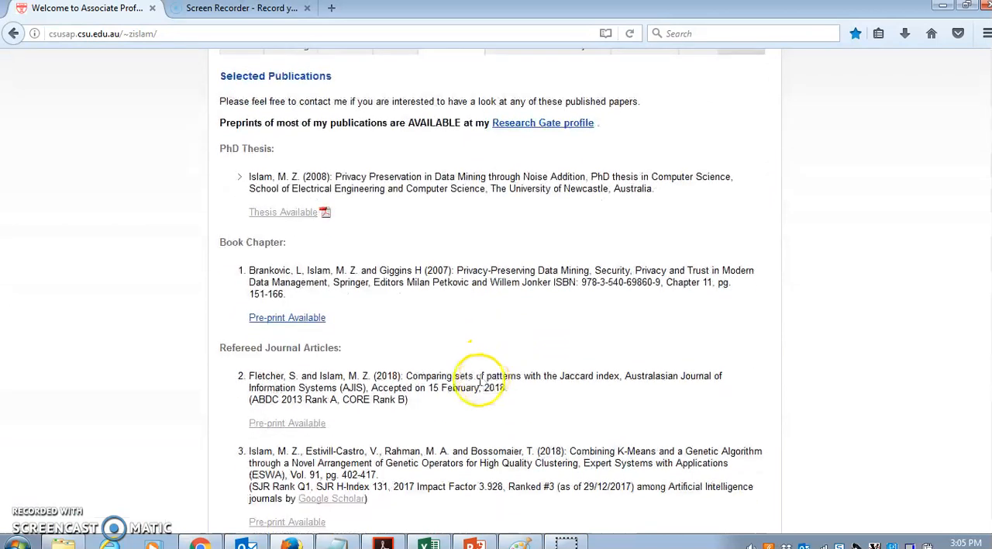
scroll(down, 3)
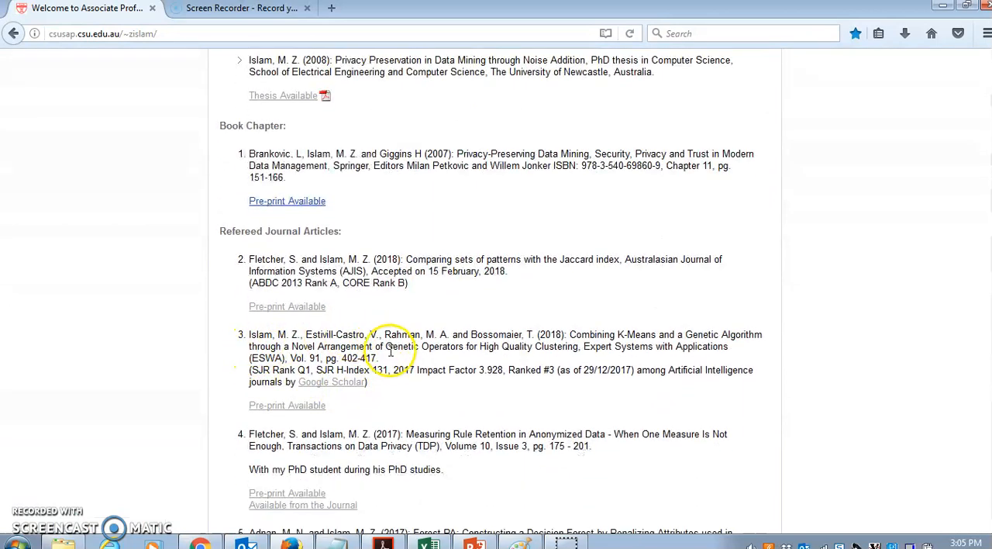
scroll(down, 3)
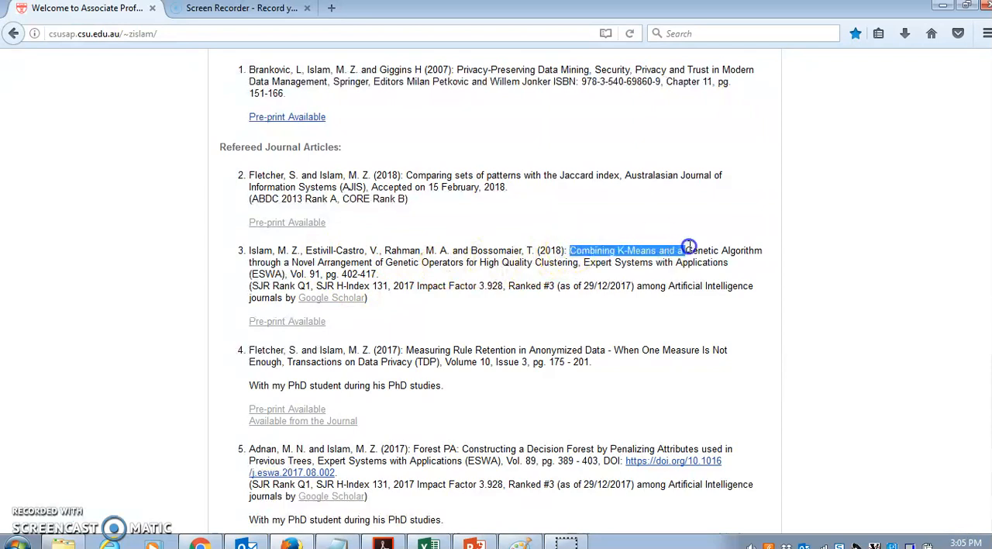
drag(688, 248, 257, 249)
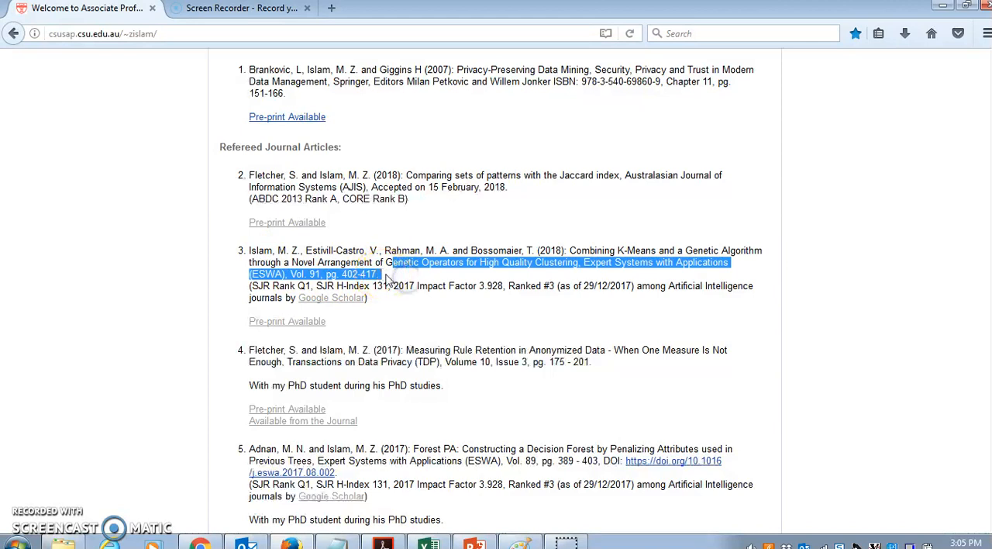
scroll(up, 3)
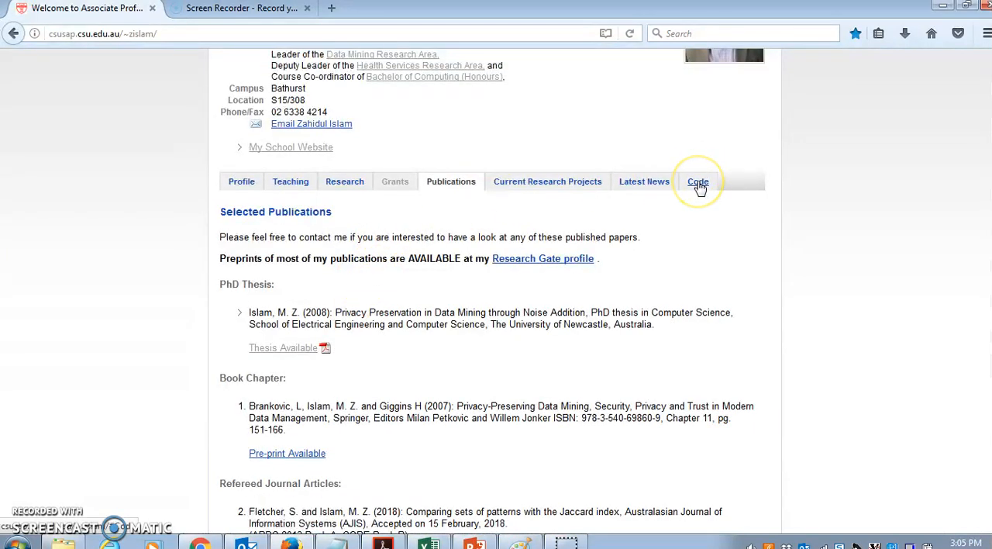
- Show the Code section listing downloadable algorithms such as SysFor and ForestPA
click(698, 181)
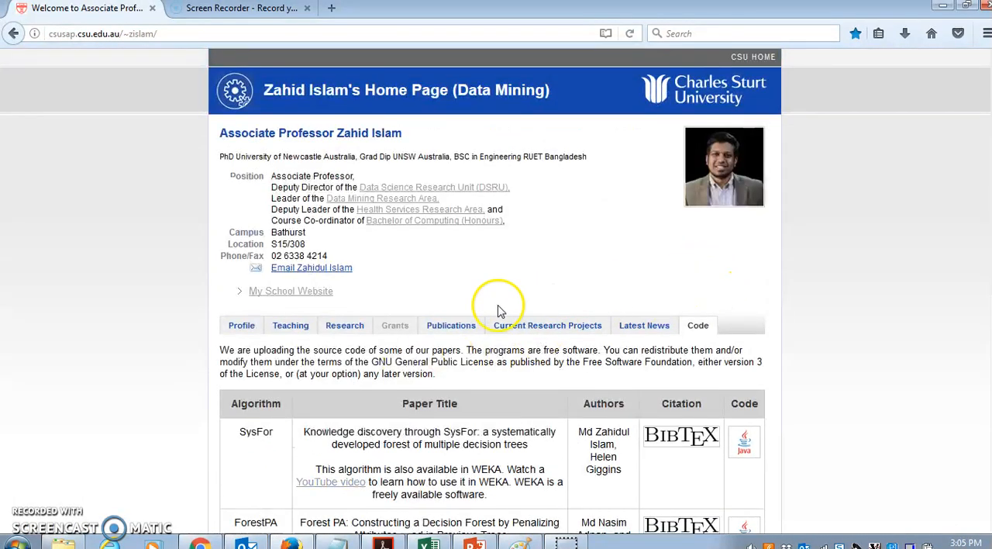
mouse_move(395, 325)
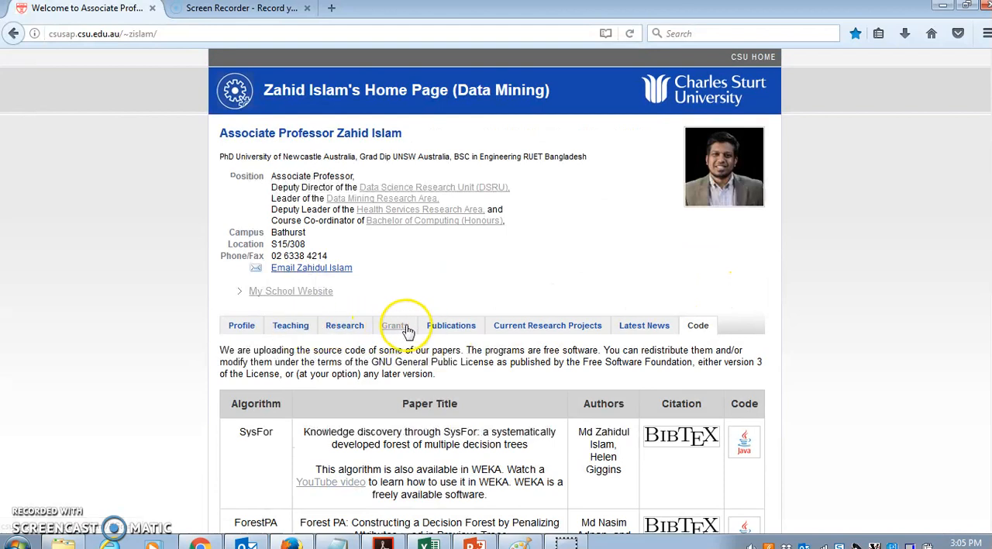
click(394, 326)
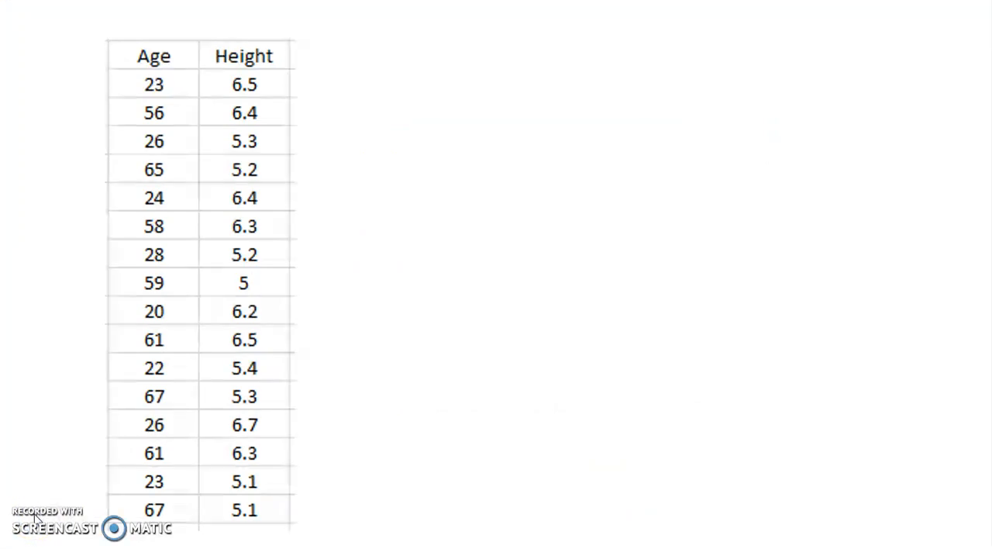
- Advance the slide to reveal the Age versus Height scatter chart with four point groups
click(412, 468)
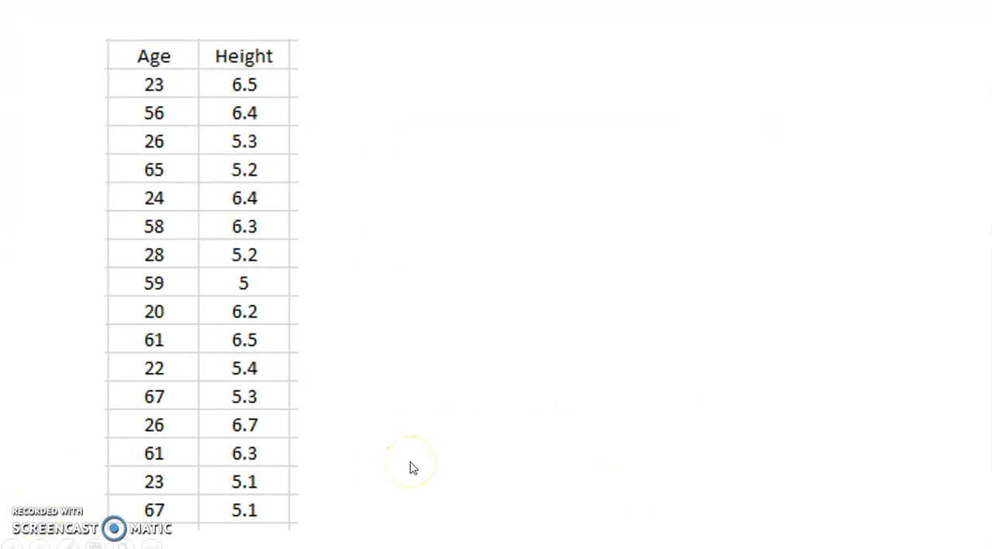
mouse_move(391, 354)
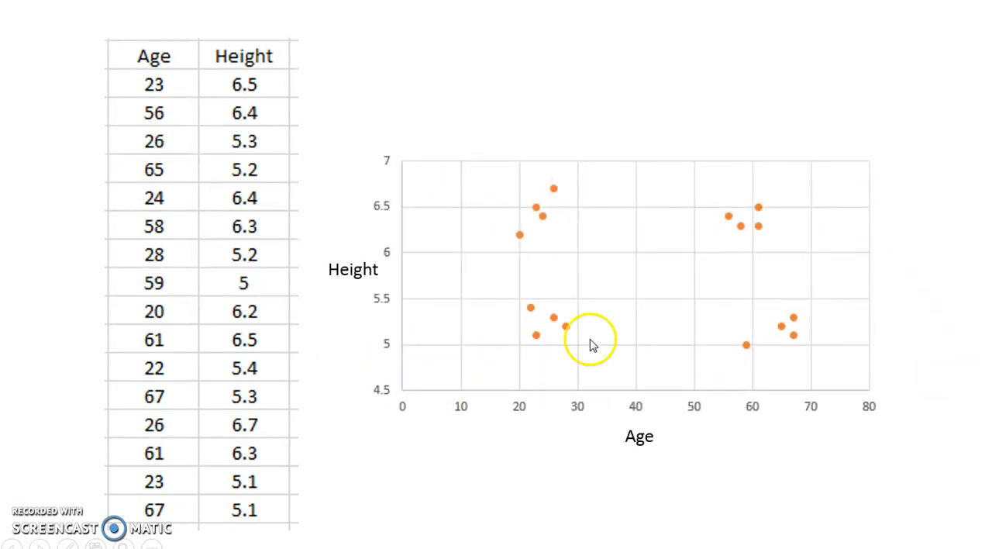
mouse_move(574, 409)
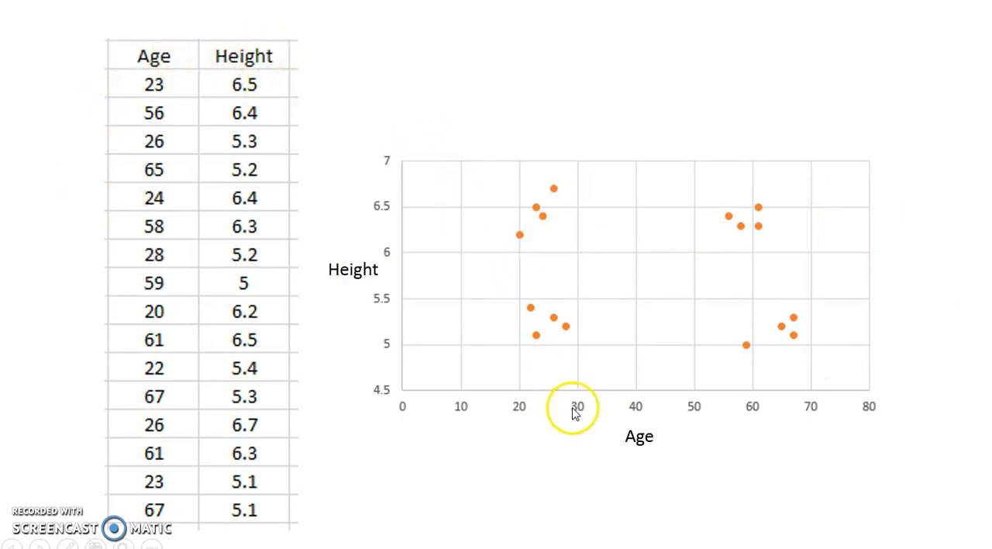
mouse_move(788, 321)
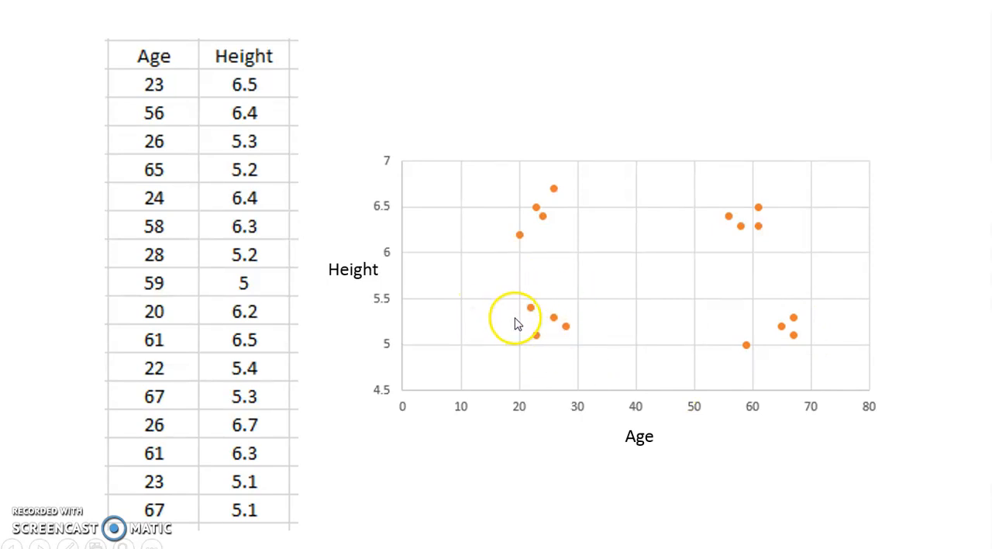
drag(515, 318, 559, 318)
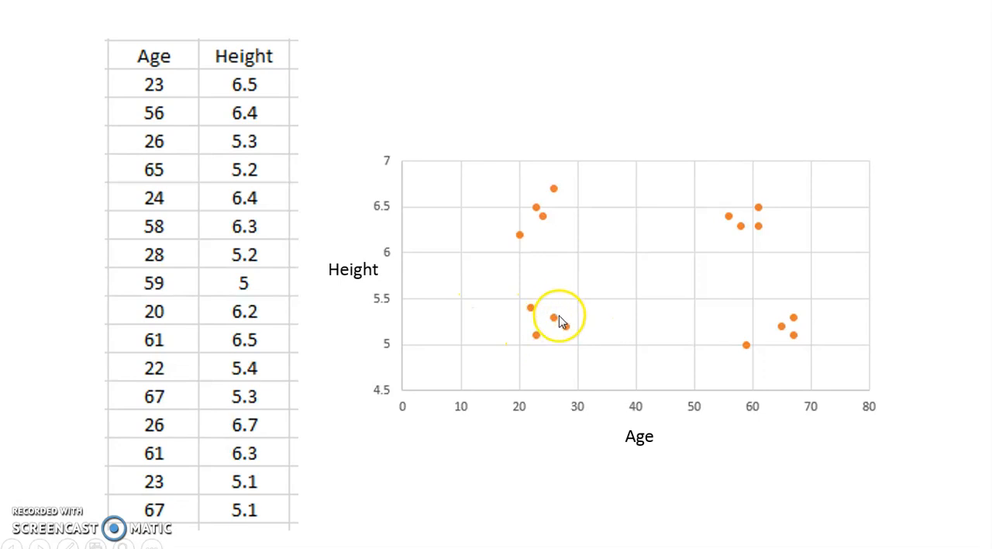
drag(558, 317, 567, 333)
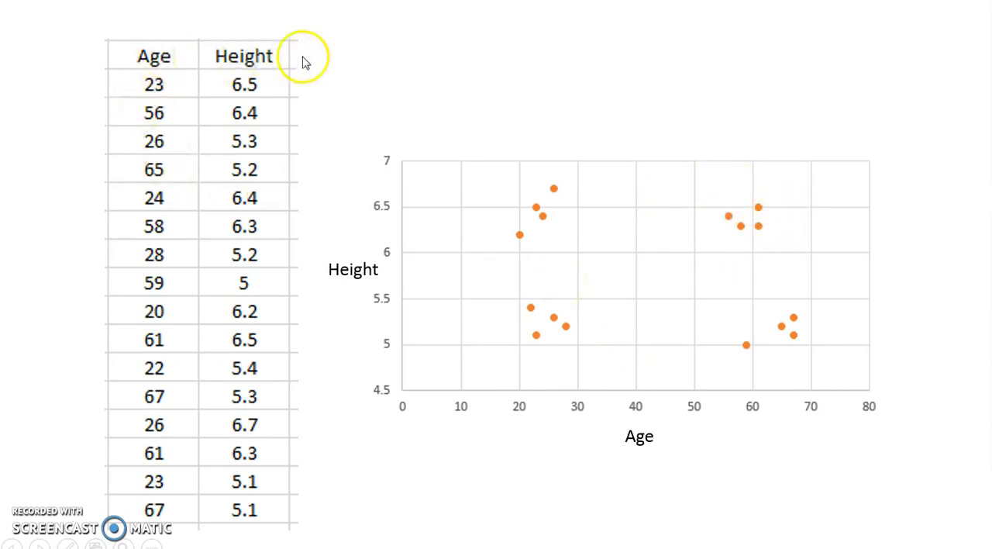
mouse_move(597, 313)
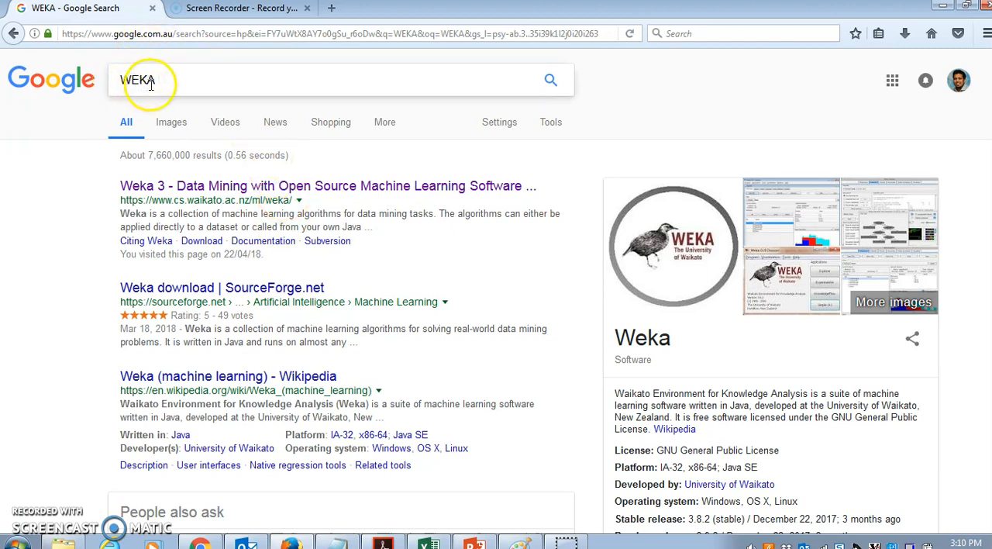
mouse_move(158, 308)
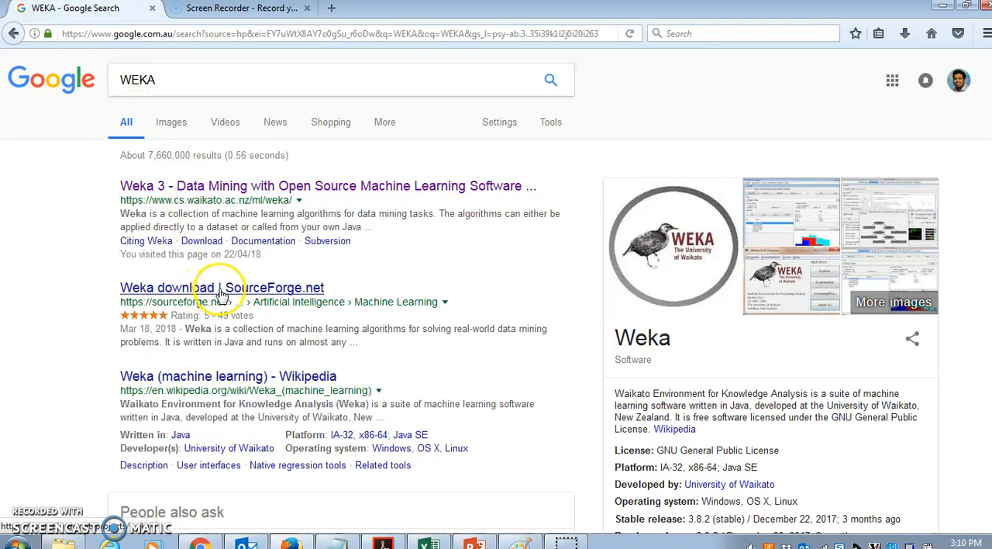
mouse_move(87, 450)
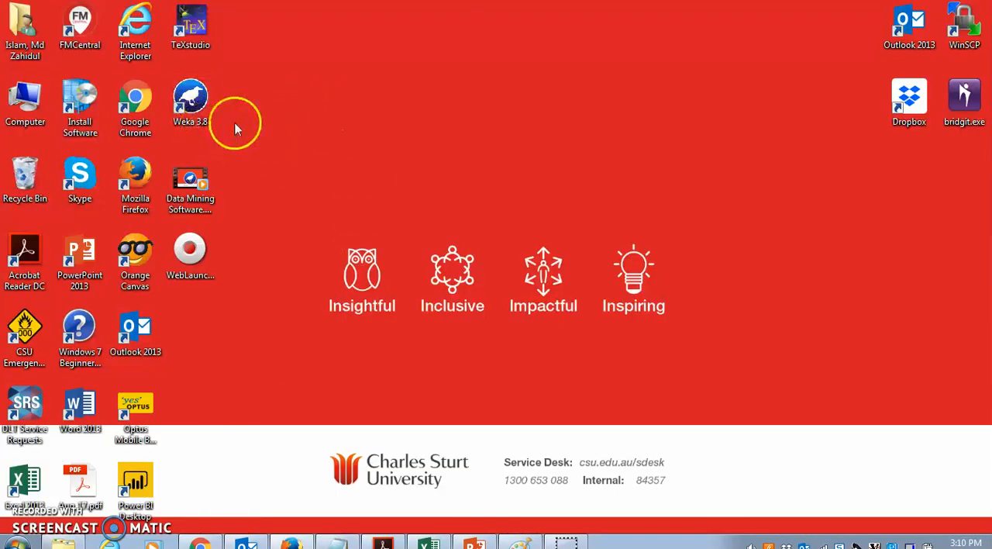
- Launch Weka 3.8.1 from the desktop and open Tools > Package manager
click(189, 97)
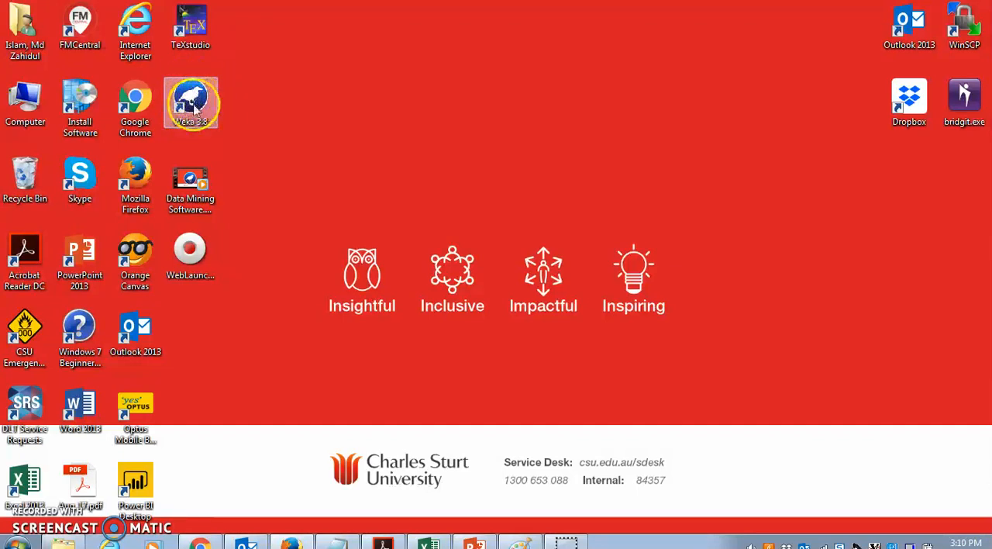
double_click(189, 102)
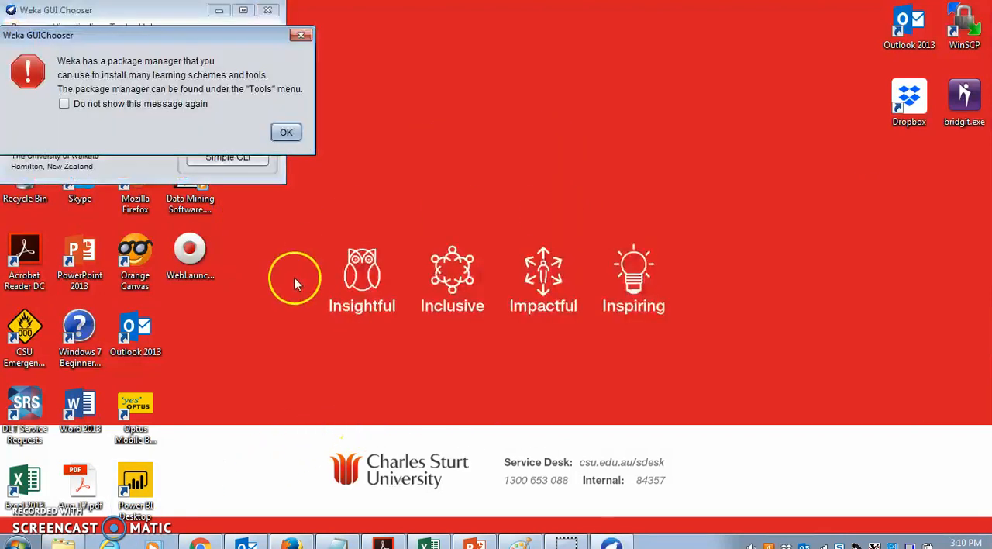
click(286, 132)
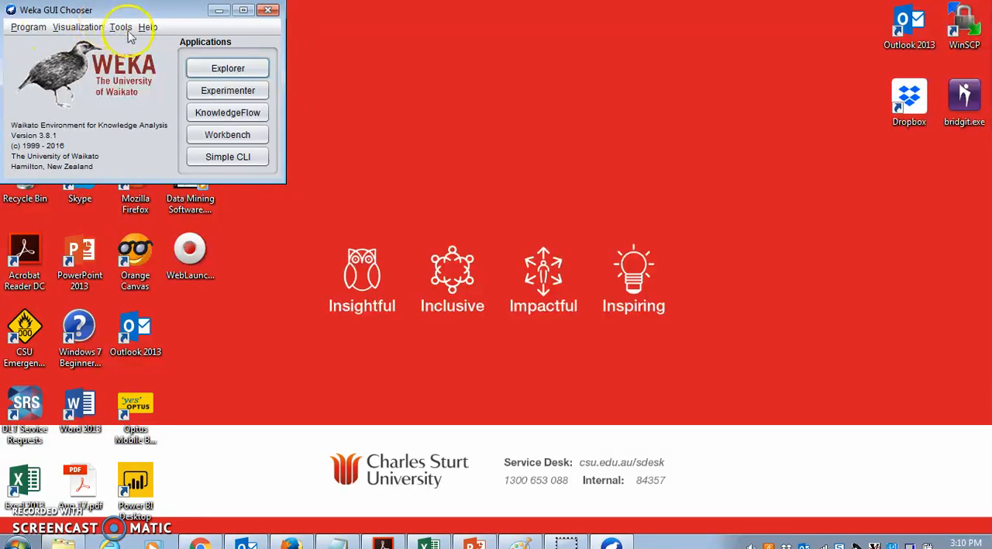
click(121, 28)
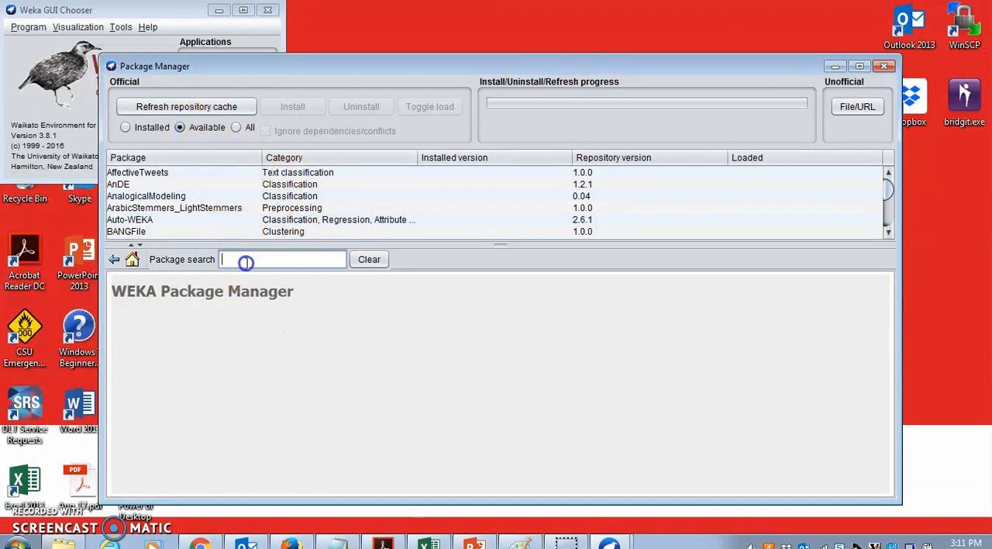
- Clear the Package search field and refresh the repository cache to download the package list
text(Geb)
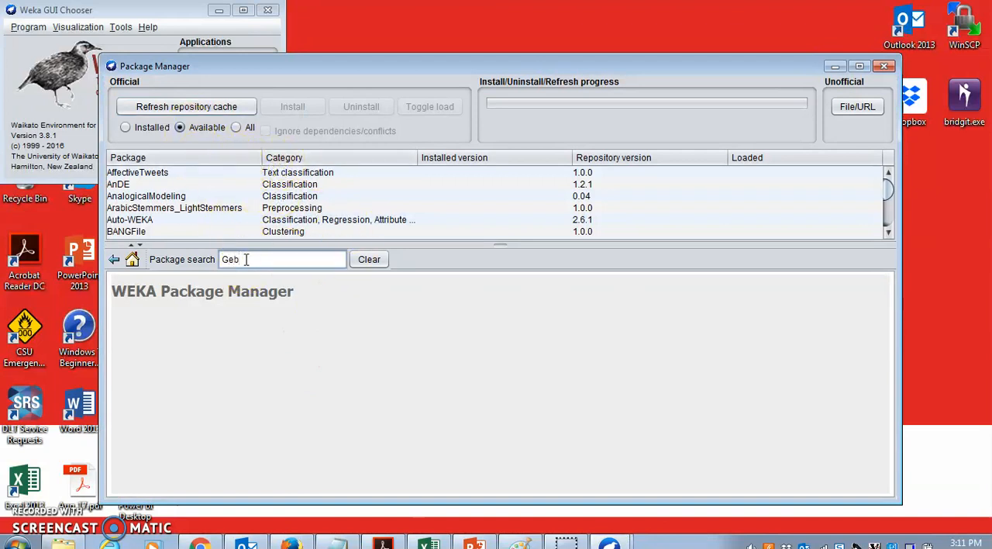
click(369, 259)
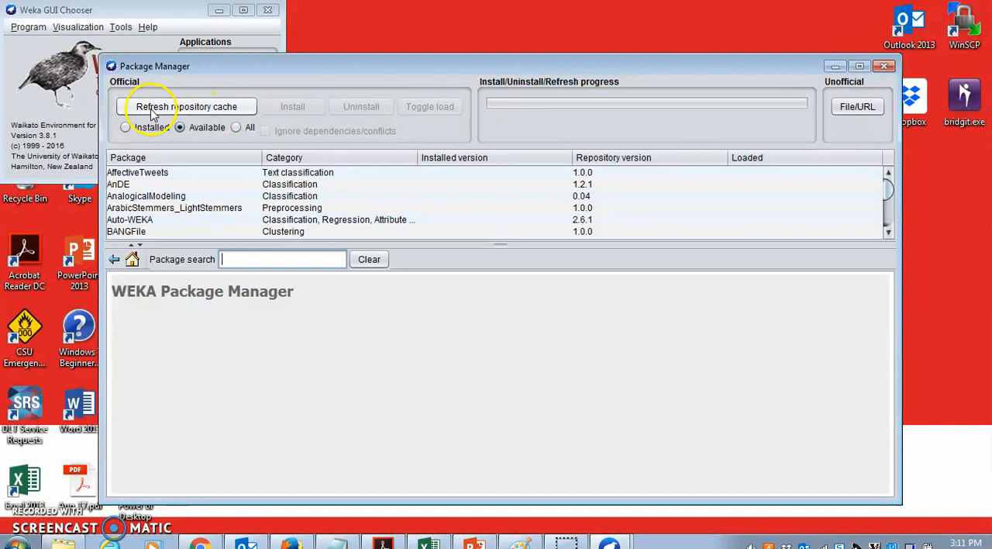
click(186, 106)
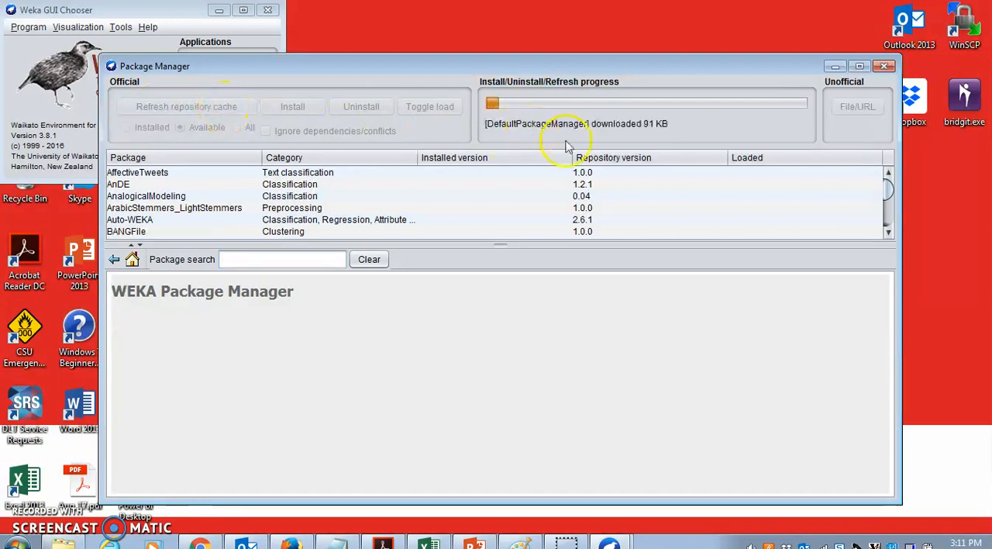
mouse_move(394, 373)
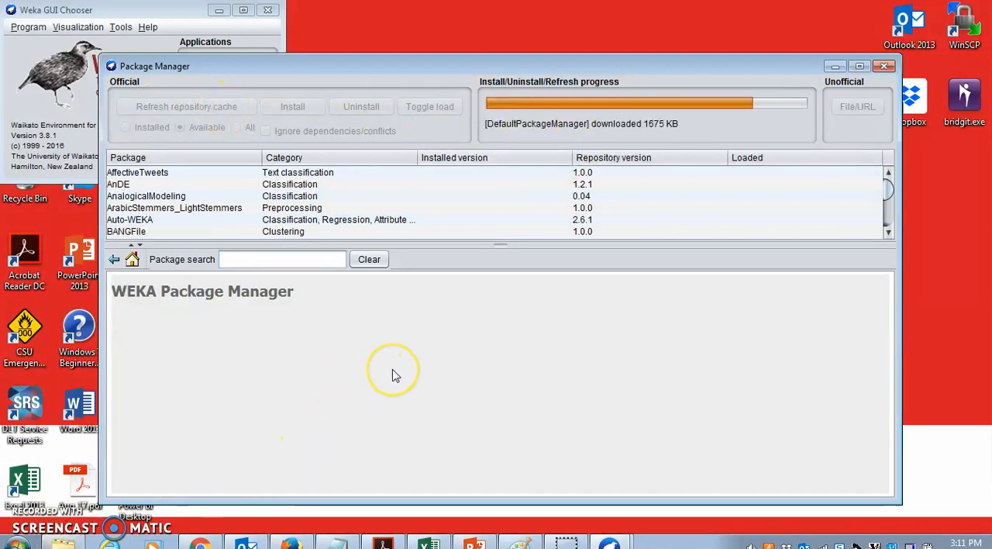
mouse_move(344, 365)
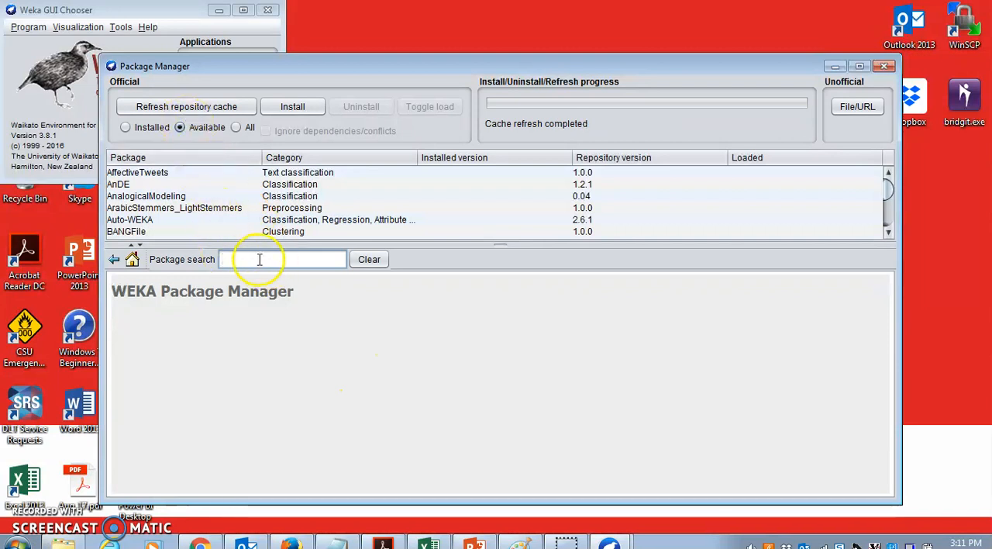
- Search for 'GenClustPlusPlus' and show the package's genetic K-Means description and author details
text(GenClus)
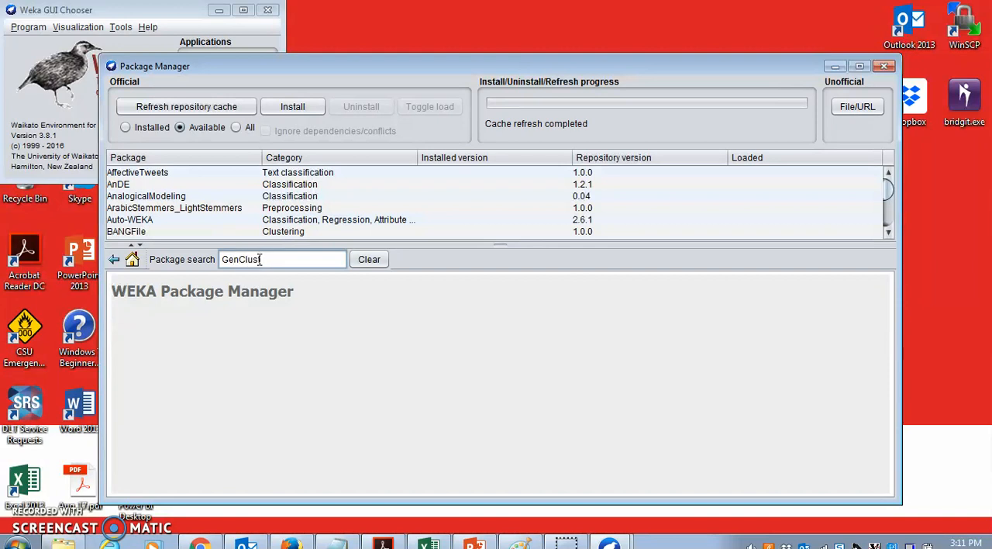
text(PlusPlus)
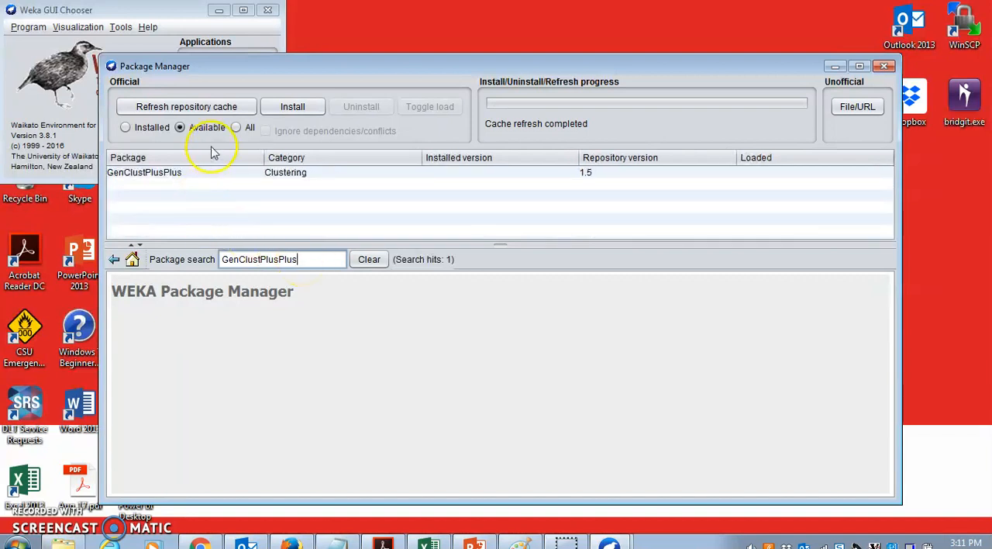
click(156, 172)
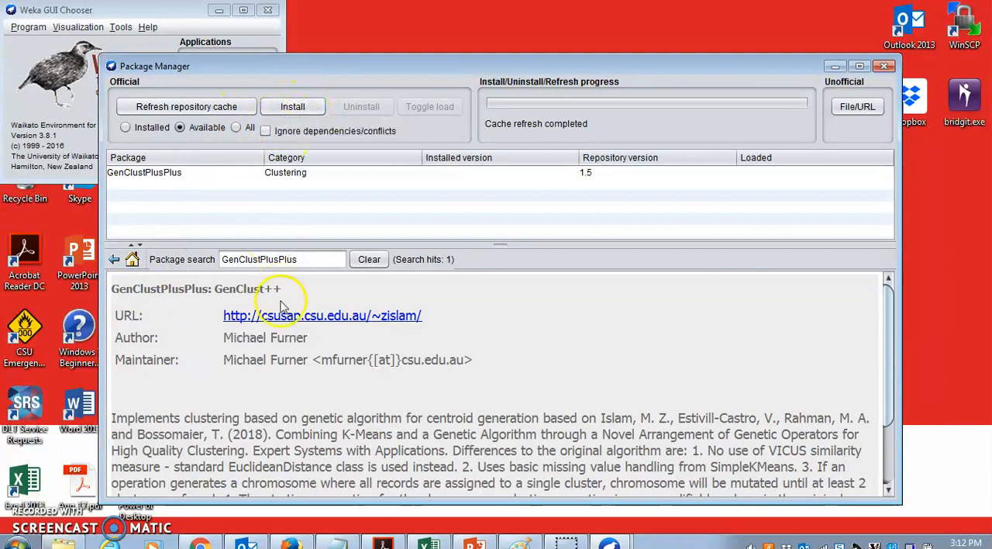
scroll(down, 3)
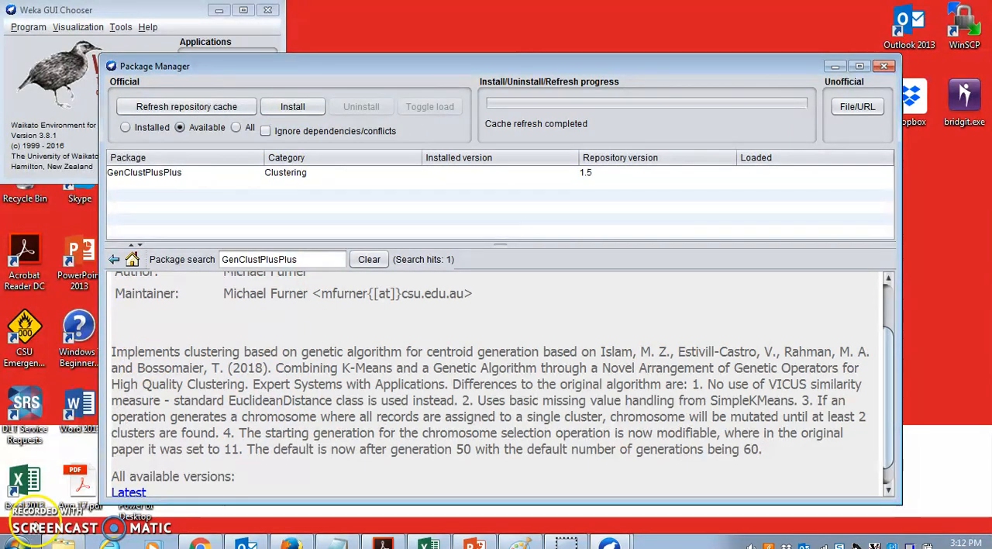
- Install GenClustPlusPlus 1.5 so it appears under installed, loaded packages
click(291, 105)
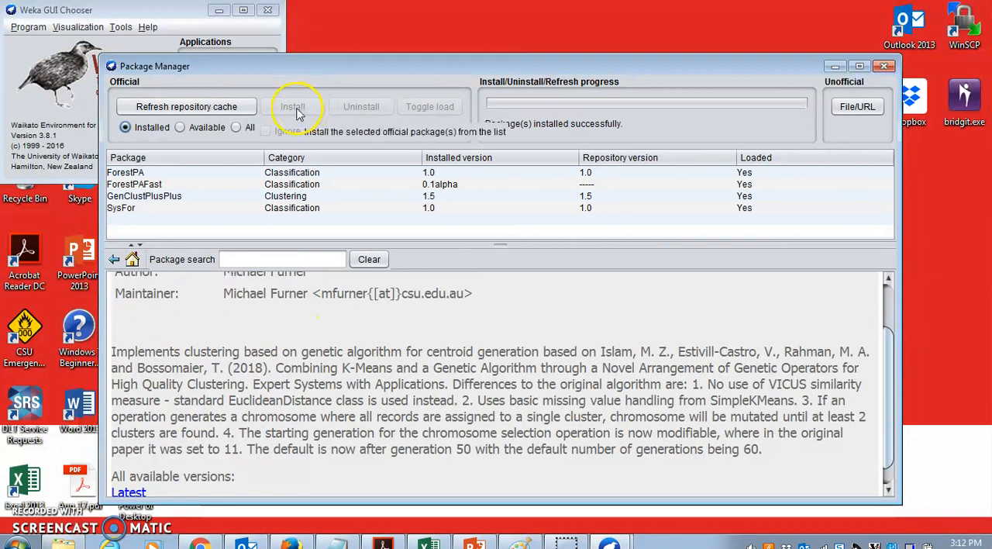
mouse_move(263, 298)
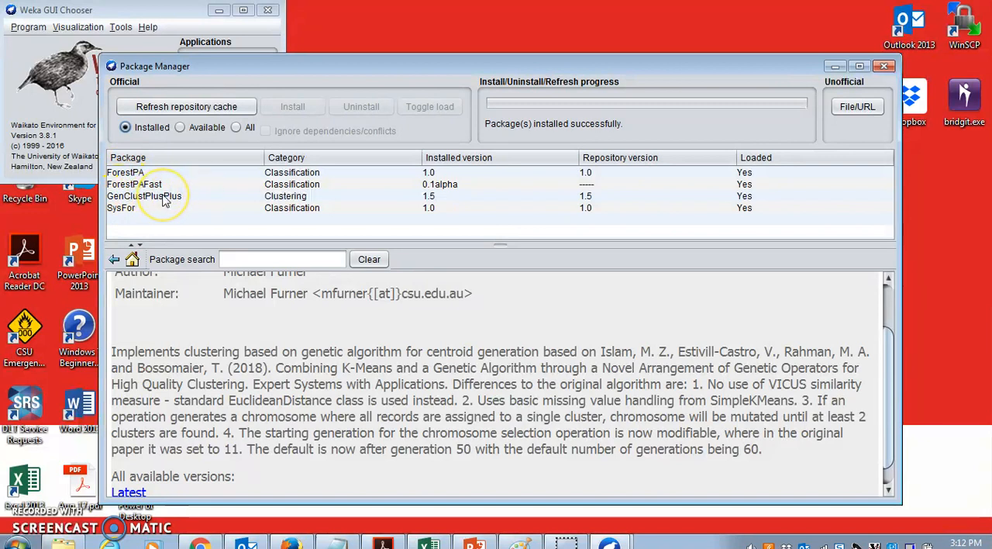
mouse_move(524, 182)
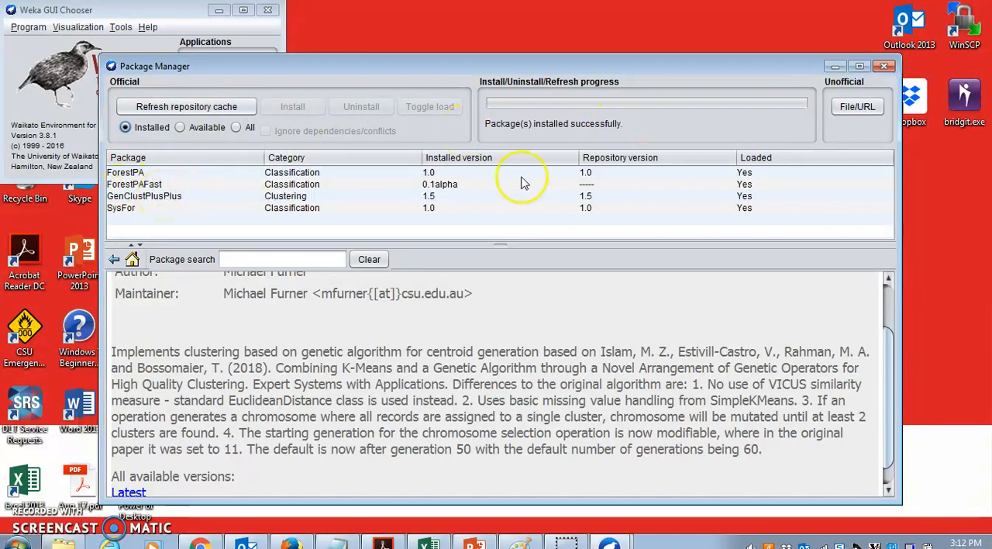
mouse_move(752, 91)
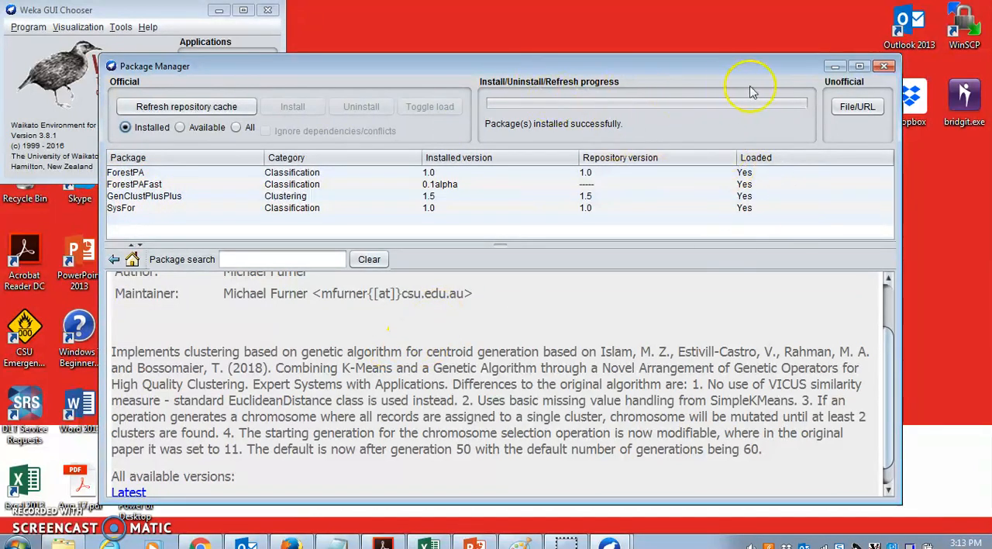
- Close the Package Manager and the GUI Chooser so Weka can be relaunched
click(884, 65)
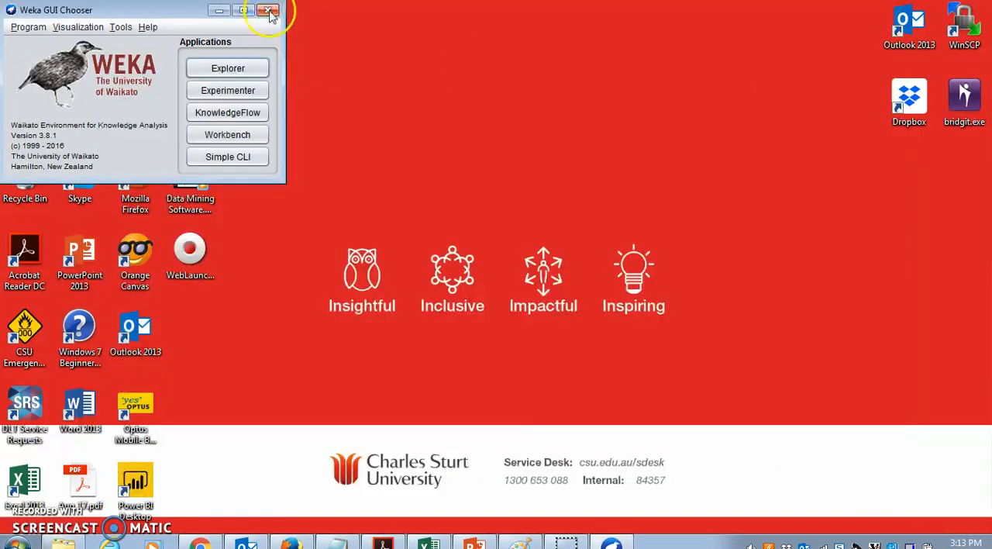
click(270, 9)
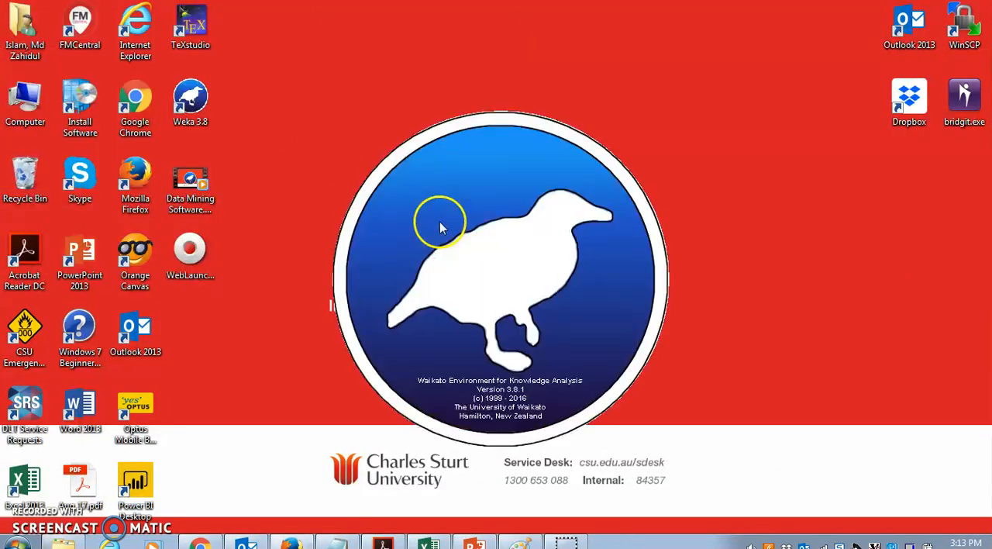
mouse_move(276, 339)
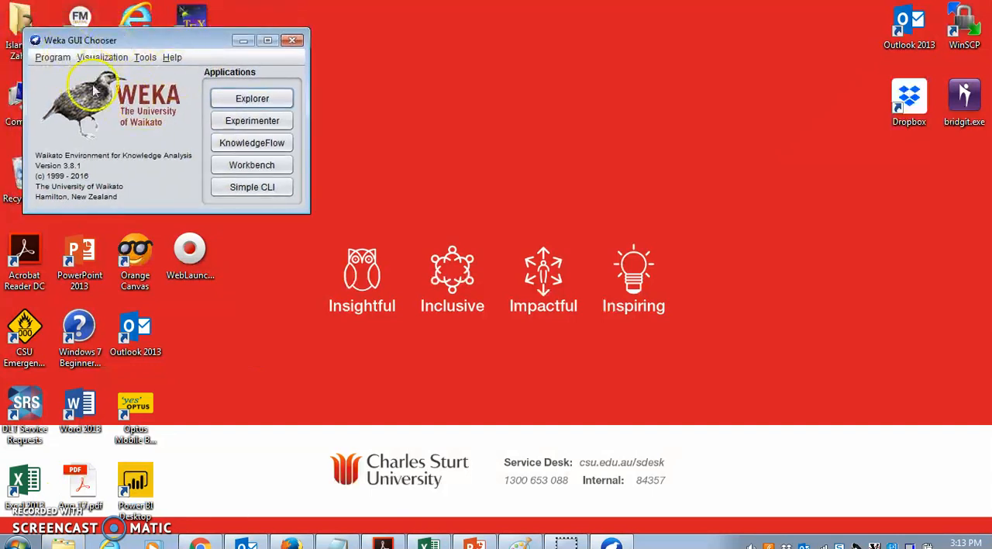
mouse_move(95, 47)
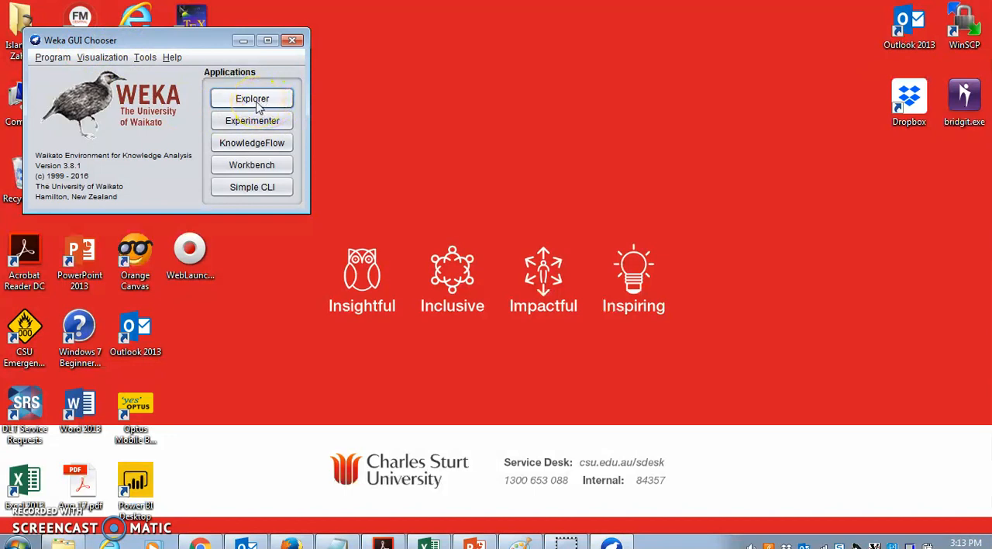
- Launch the Explorer and start Open file... on the Preprocess tab
click(251, 99)
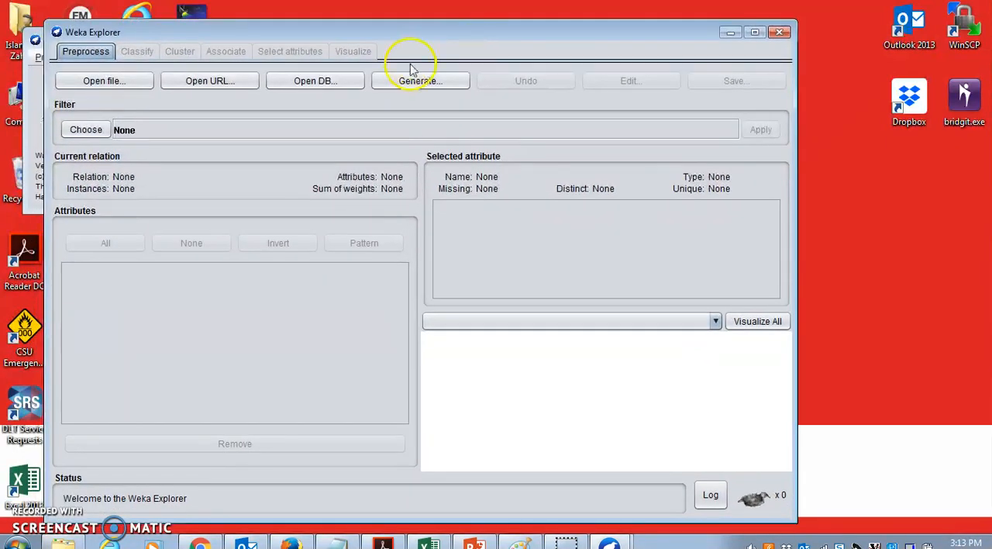
mouse_move(203, 112)
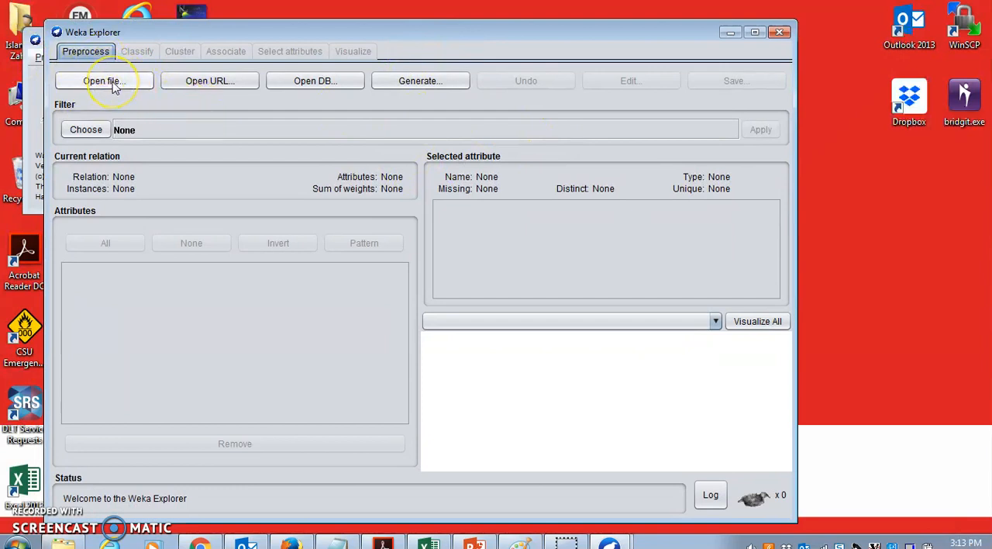
mouse_move(104, 80)
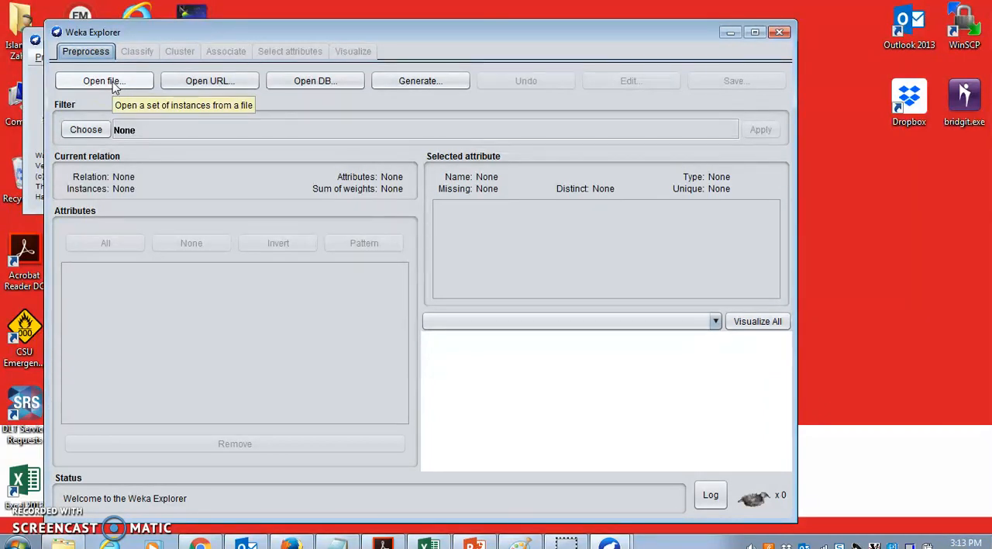
click(104, 80)
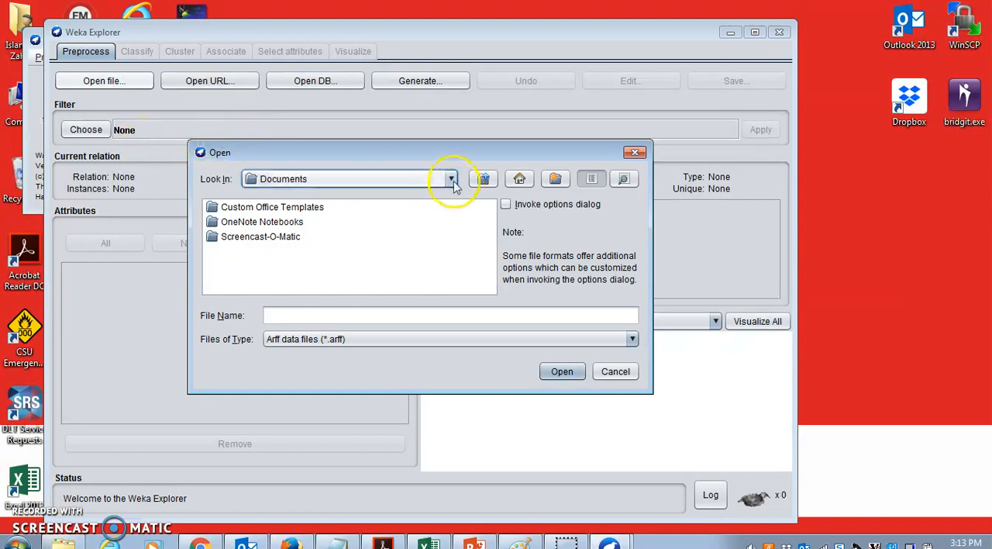
- Browse to the Weka data folder on the C drive and load vote.arff (435 instances, 17 attributes)
click(451, 178)
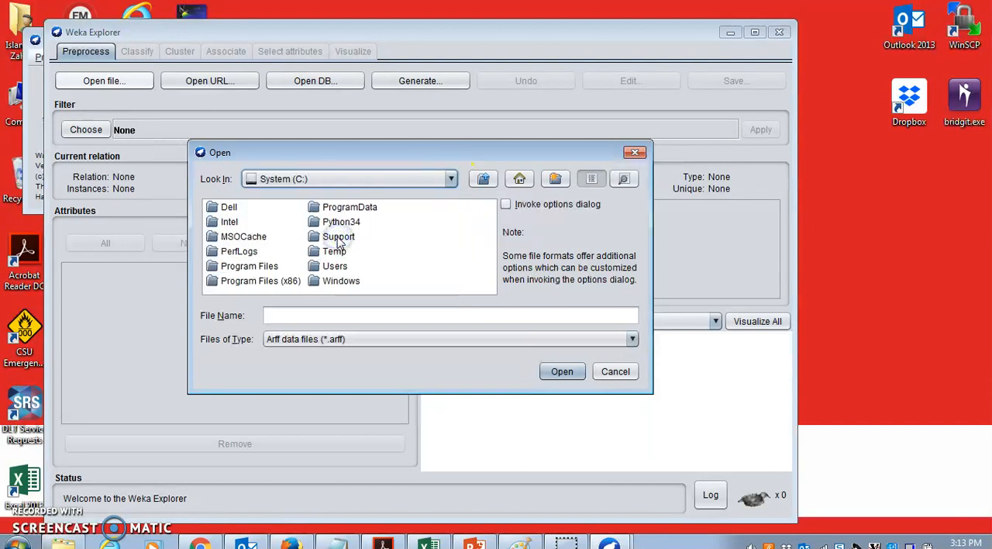
double_click(248, 267)
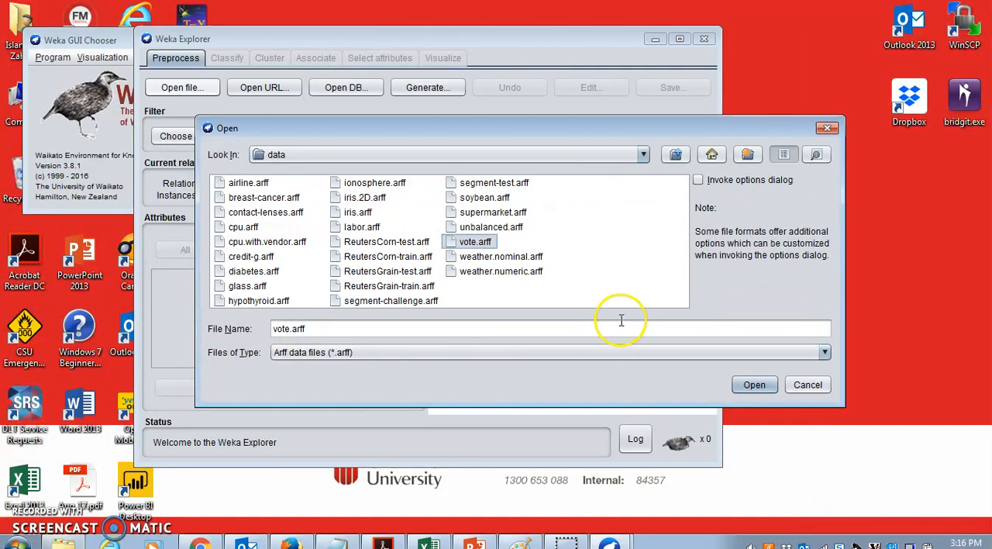
mouse_move(843, 409)
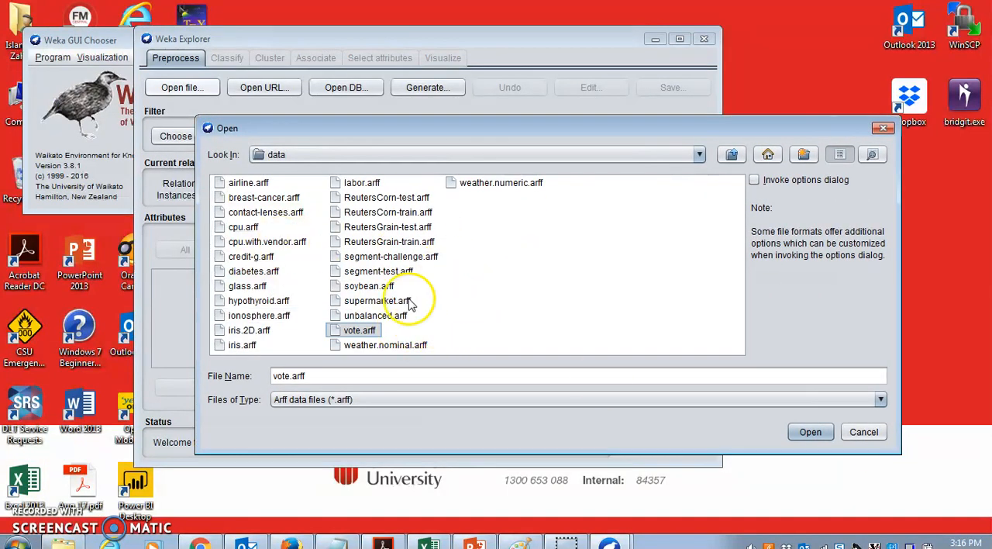
mouse_move(310, 220)
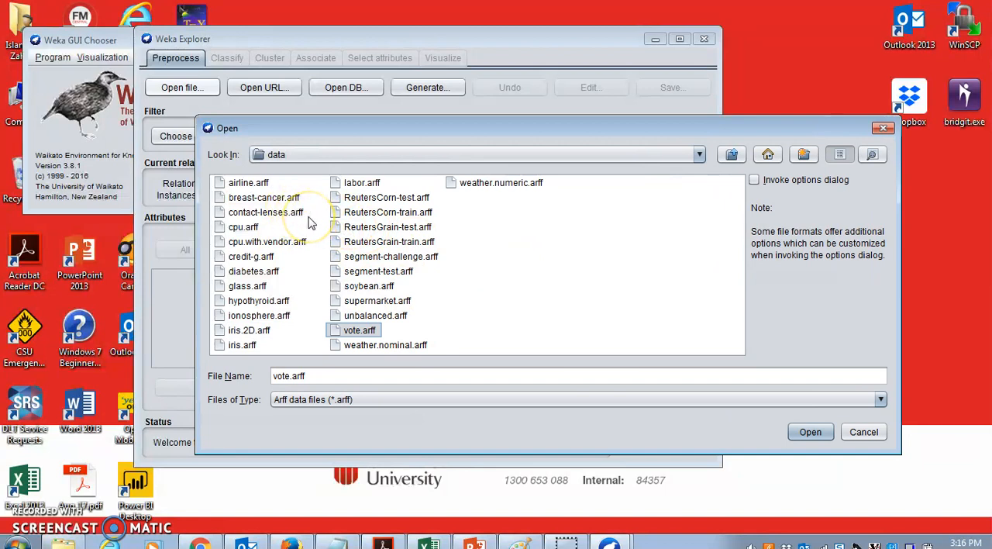
mouse_move(287, 321)
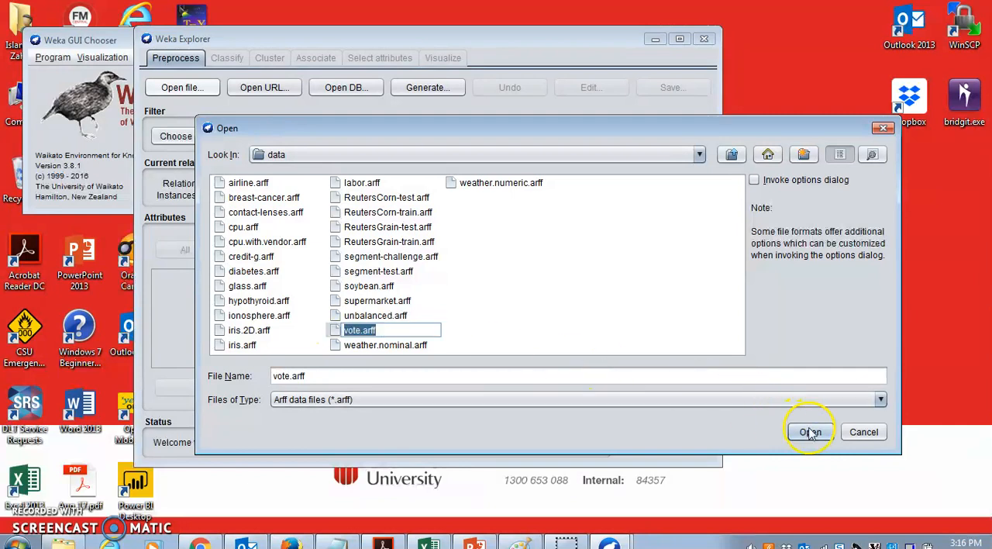
click(809, 431)
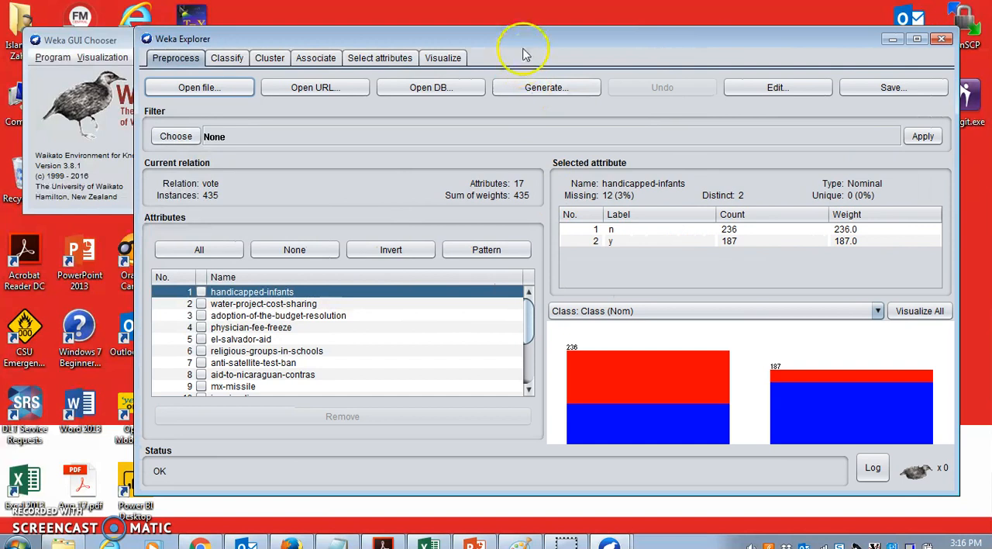
- Select the vote data's Class attribute to view its 267 democrat / 168 republican distribution
drag(524, 50, 399, 488)
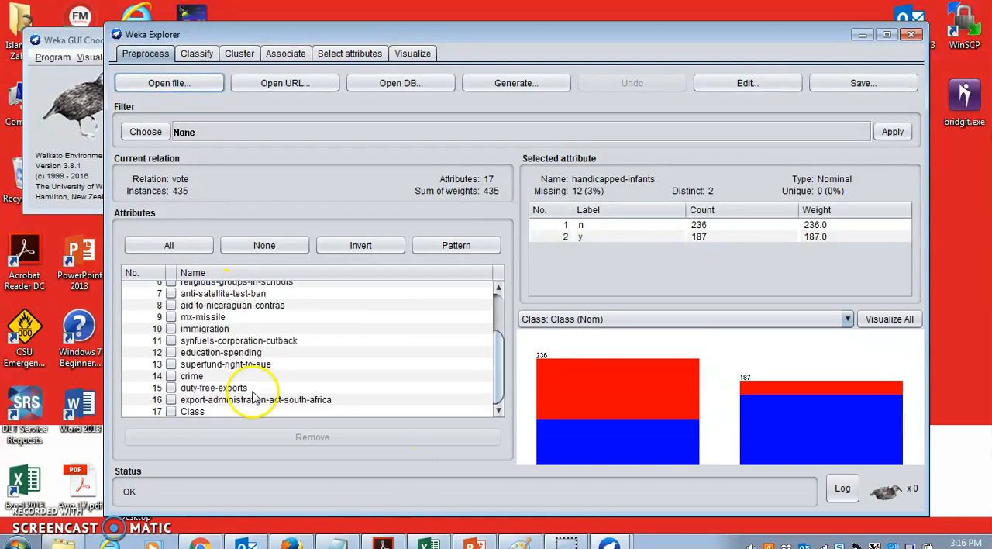
click(193, 411)
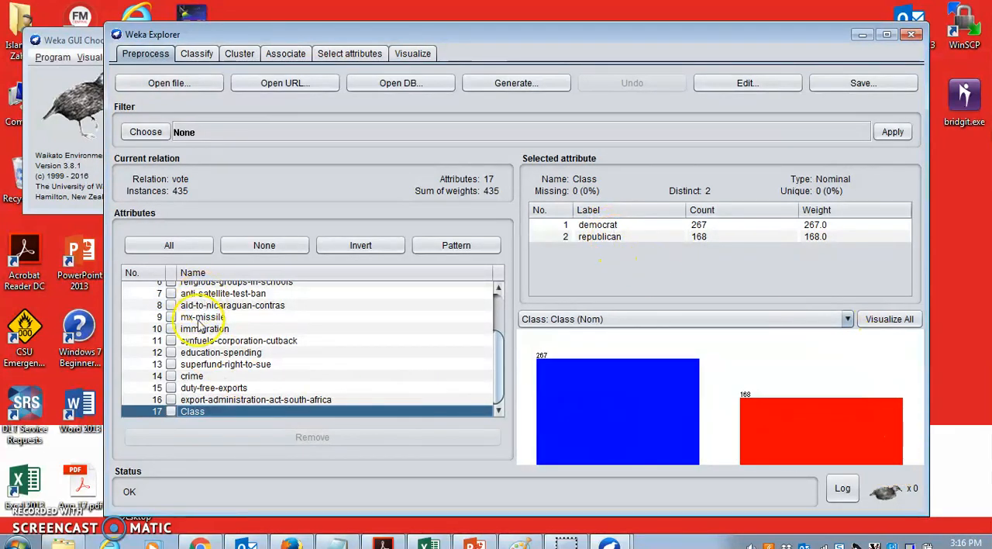
mouse_move(698, 344)
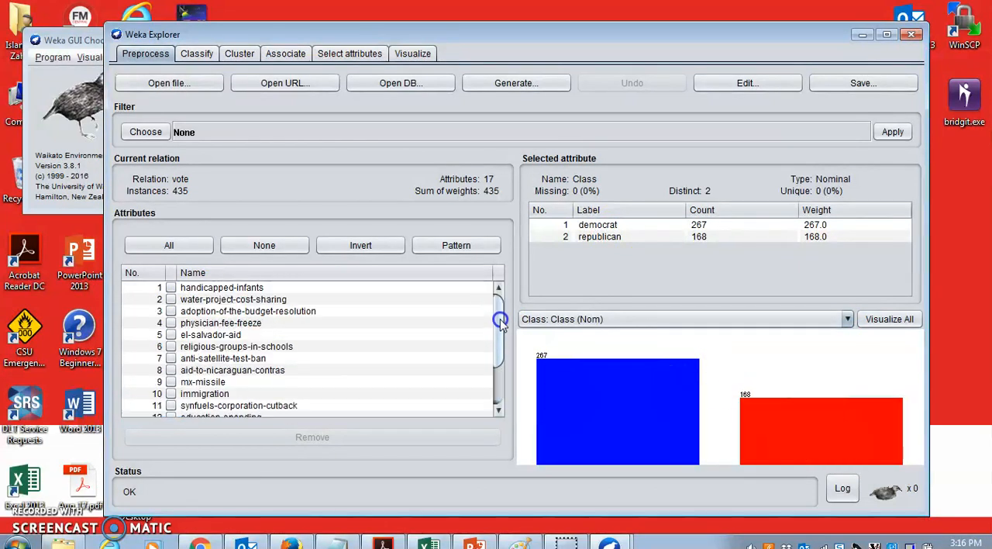
mouse_move(260, 178)
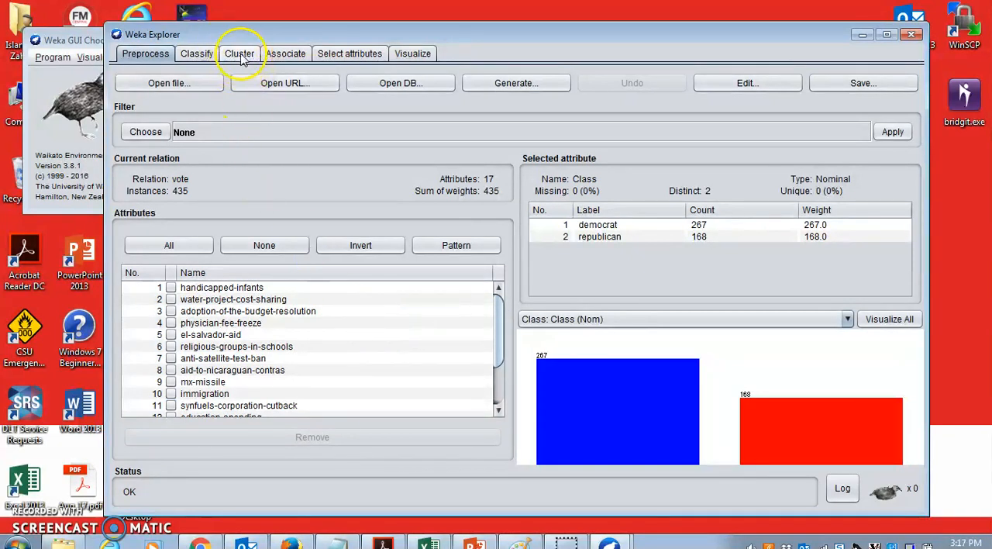
- Choose GenClustPlusPlus as the clusterer with classes-to-clusters evaluation on (Nom) Class
click(239, 52)
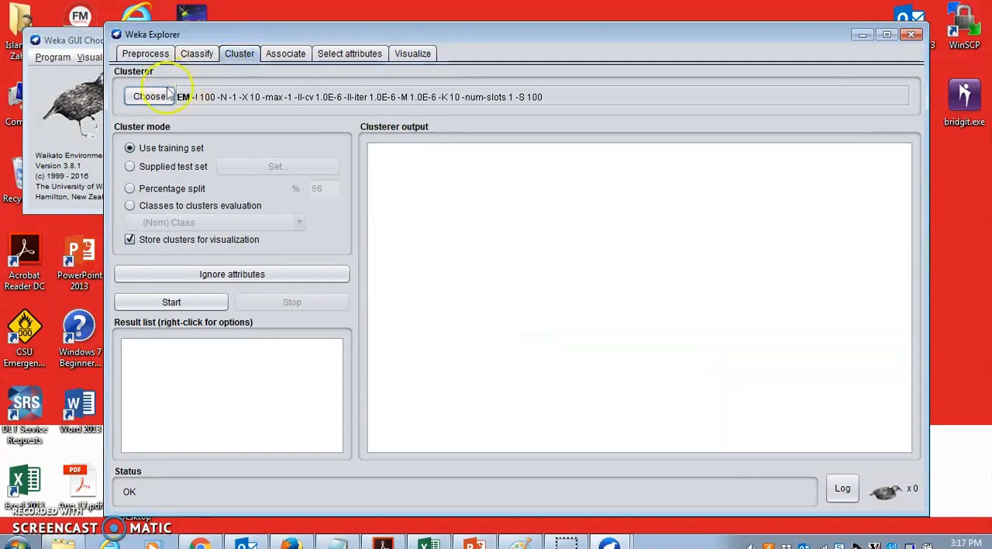
click(152, 96)
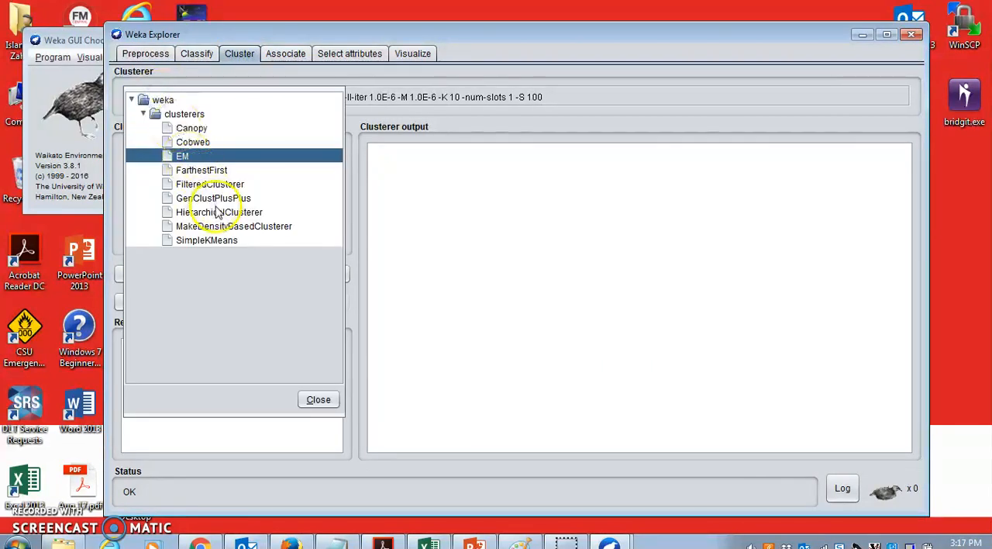
click(217, 199)
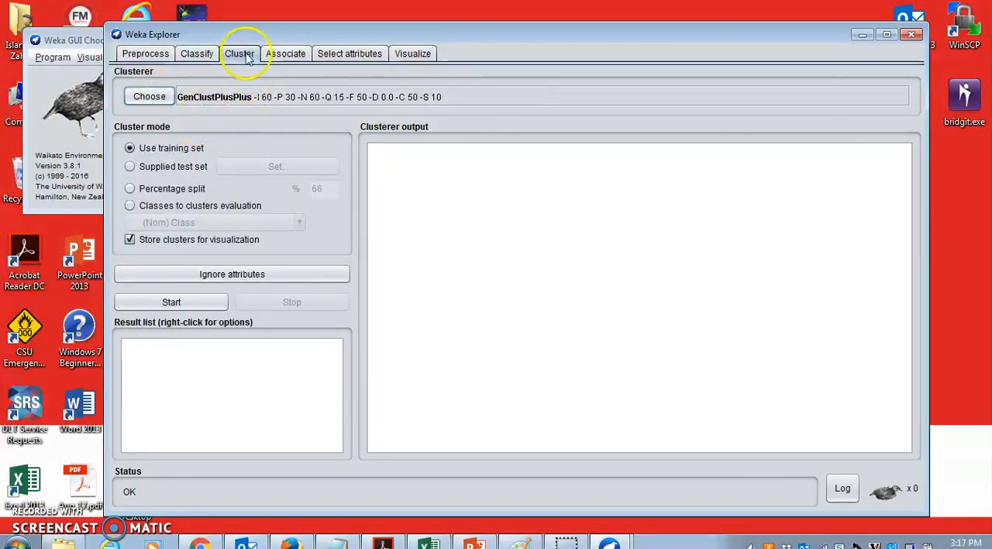
click(148, 96)
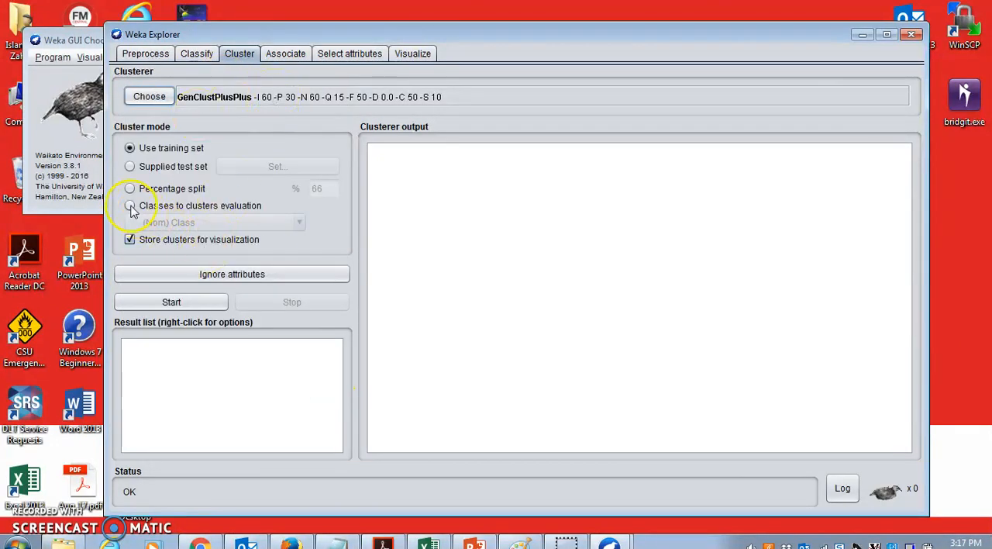
click(130, 204)
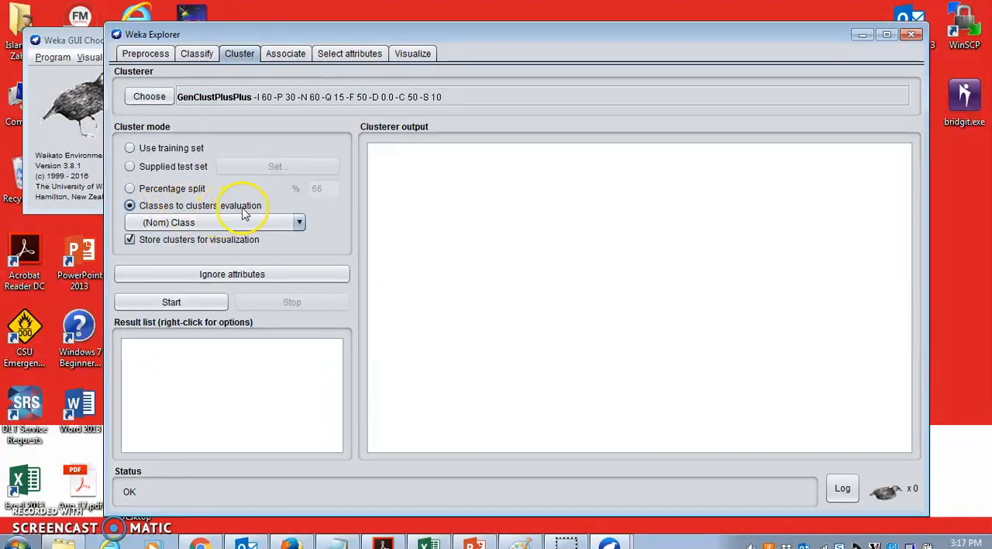
mouse_move(236, 213)
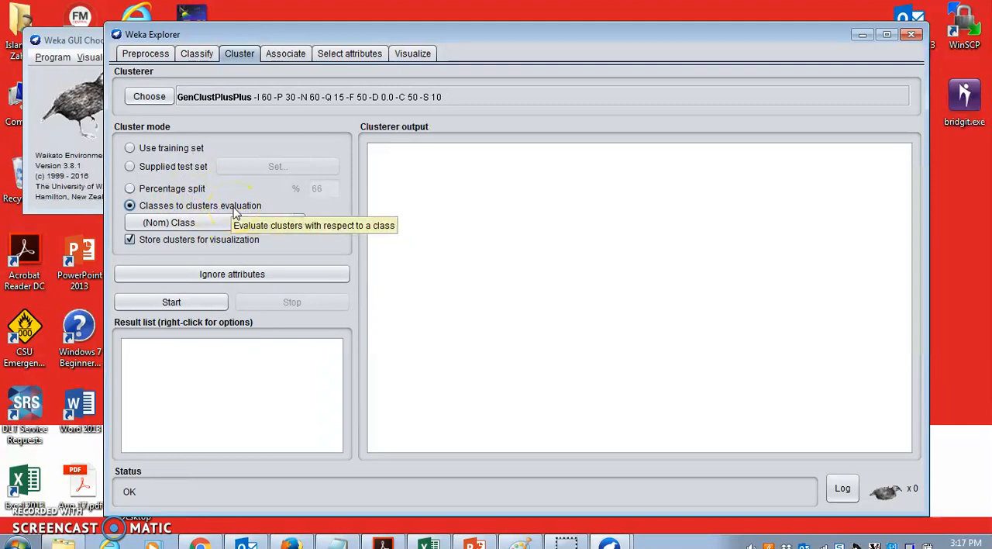
mouse_move(174, 301)
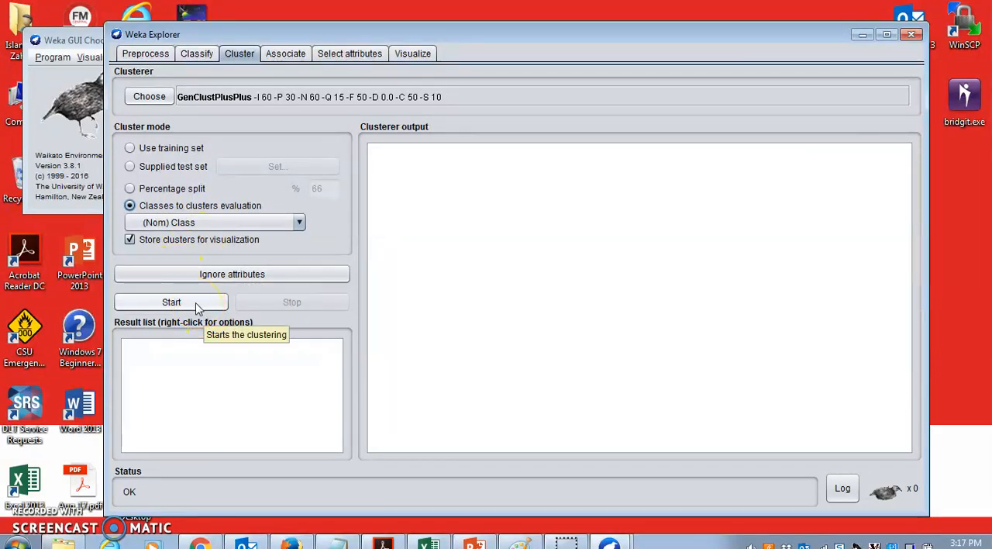
click(170, 301)
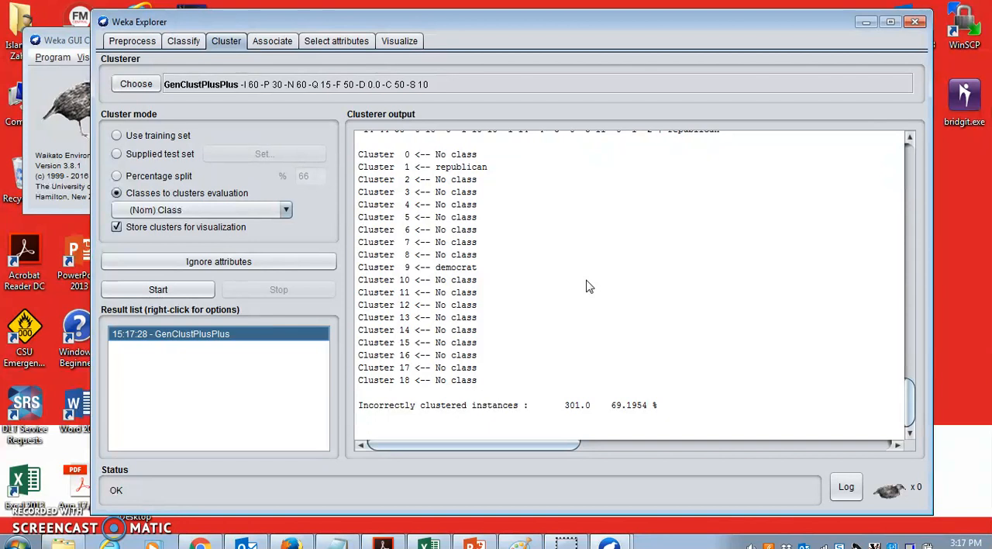
mouse_move(929, 364)
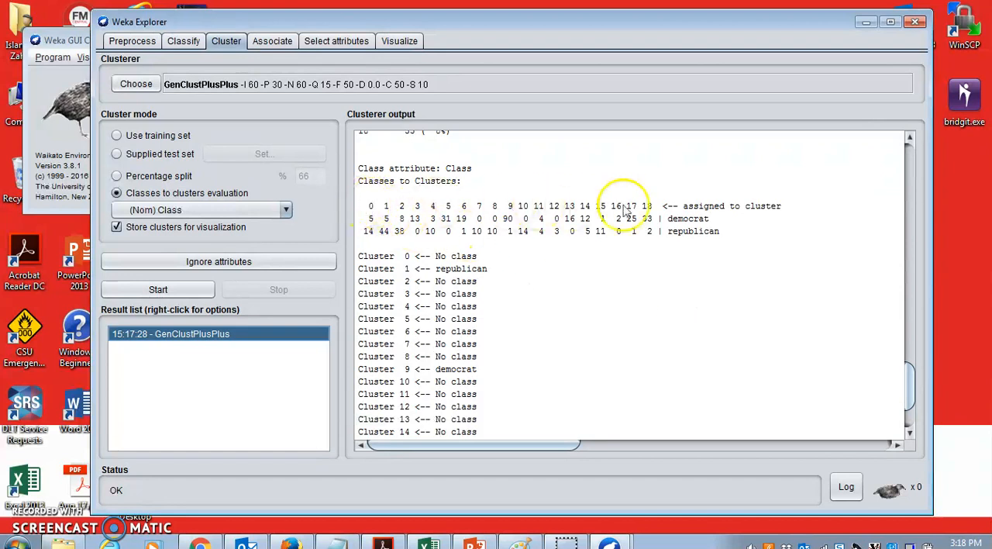
mouse_move(349, 216)
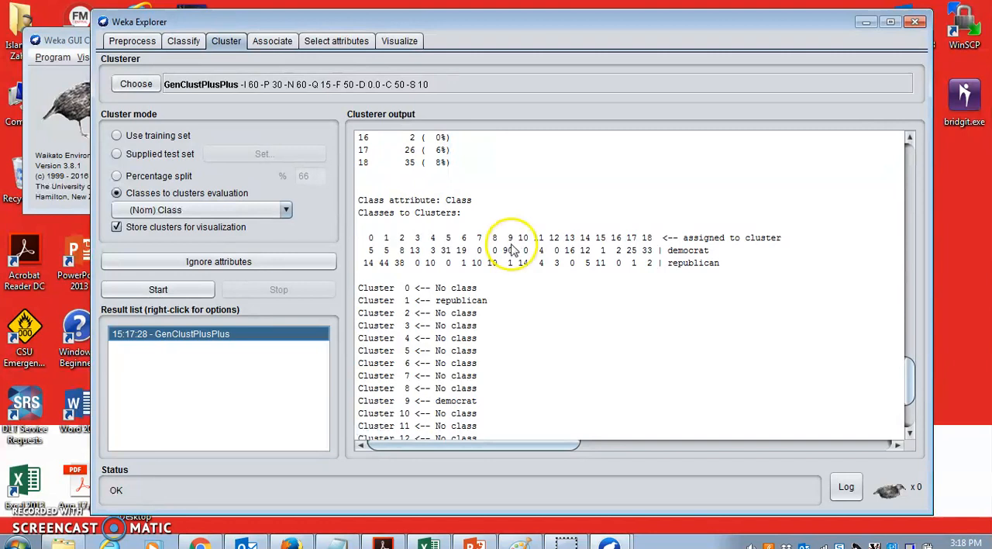
mouse_move(526, 256)
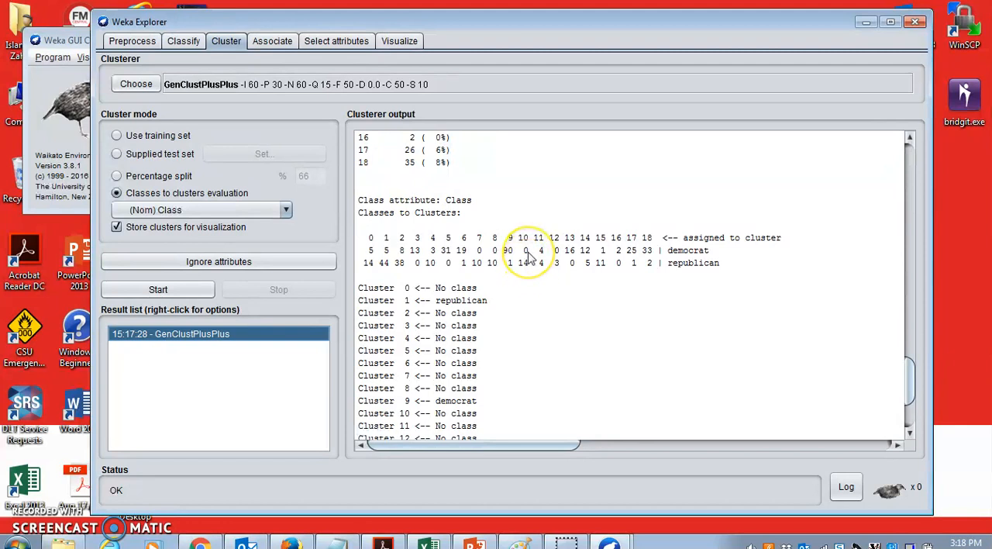
mouse_move(527, 271)
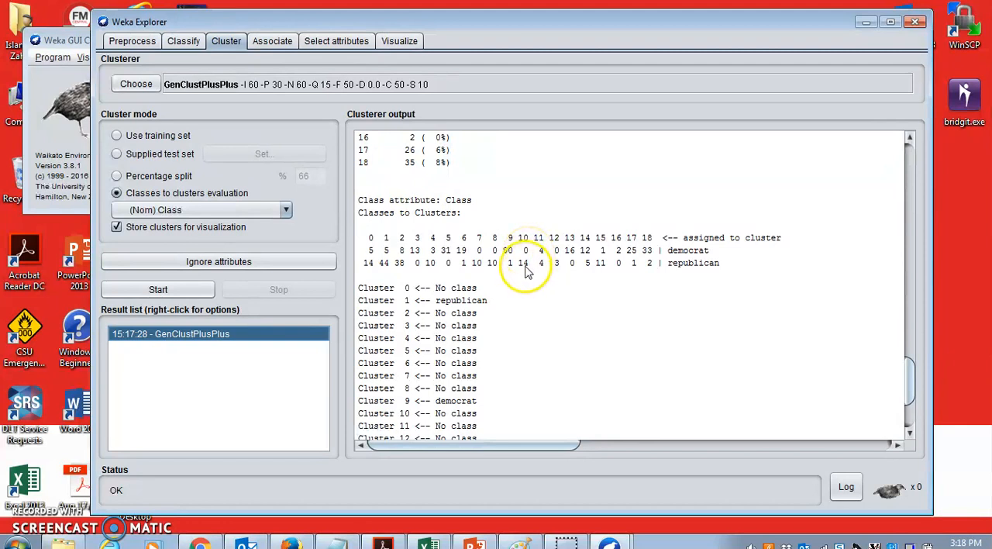
mouse_move(490, 276)
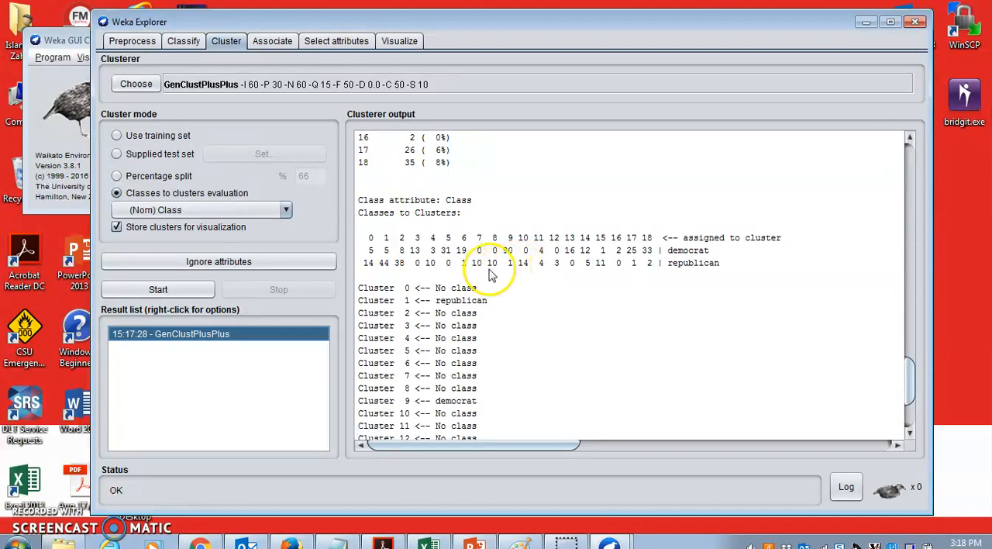
scroll(down, 3)
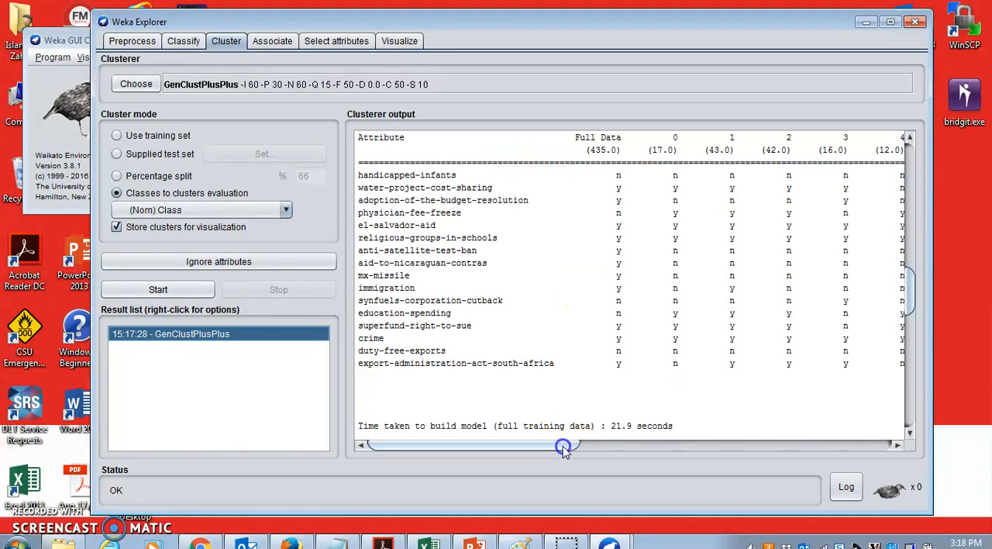
drag(564, 447, 716, 444)
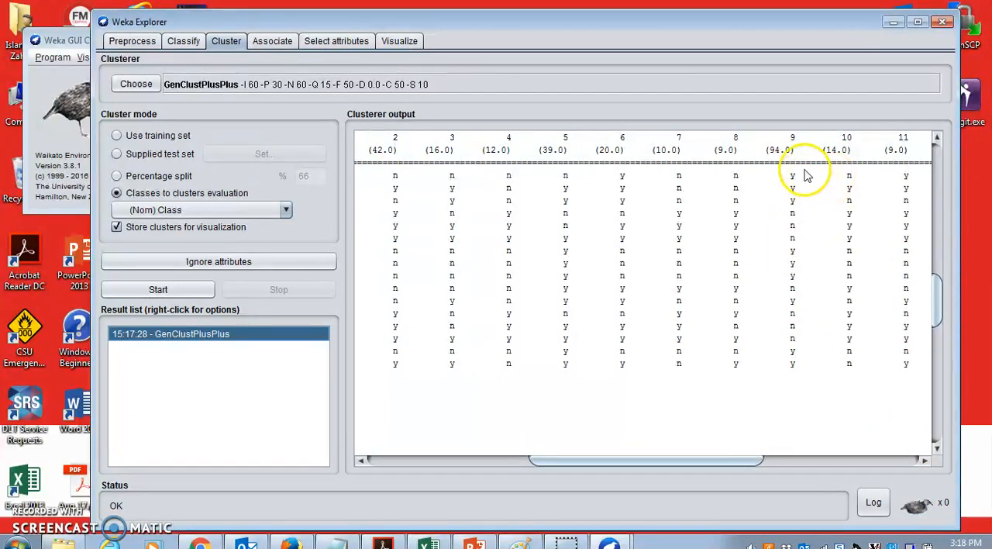
scroll(down, 3)
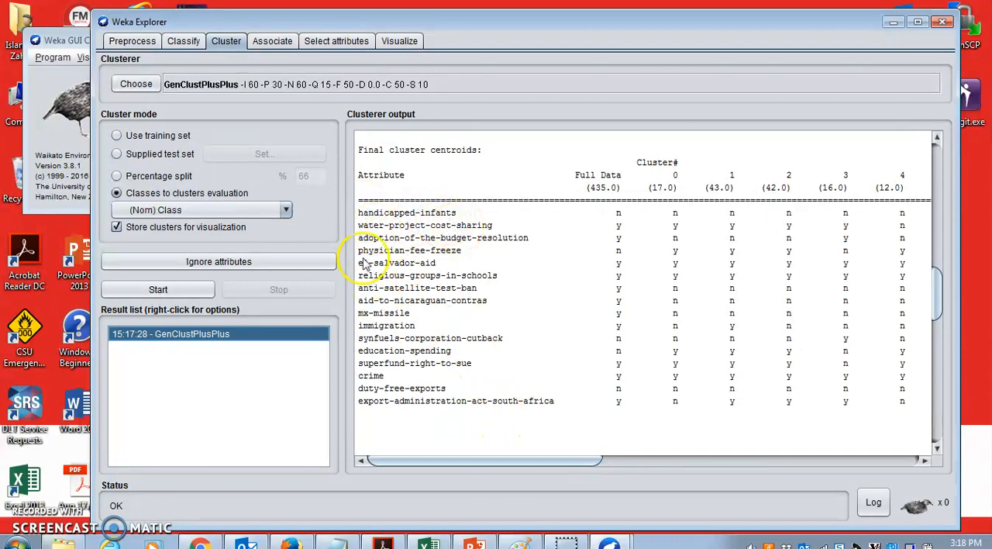
mouse_move(484, 448)
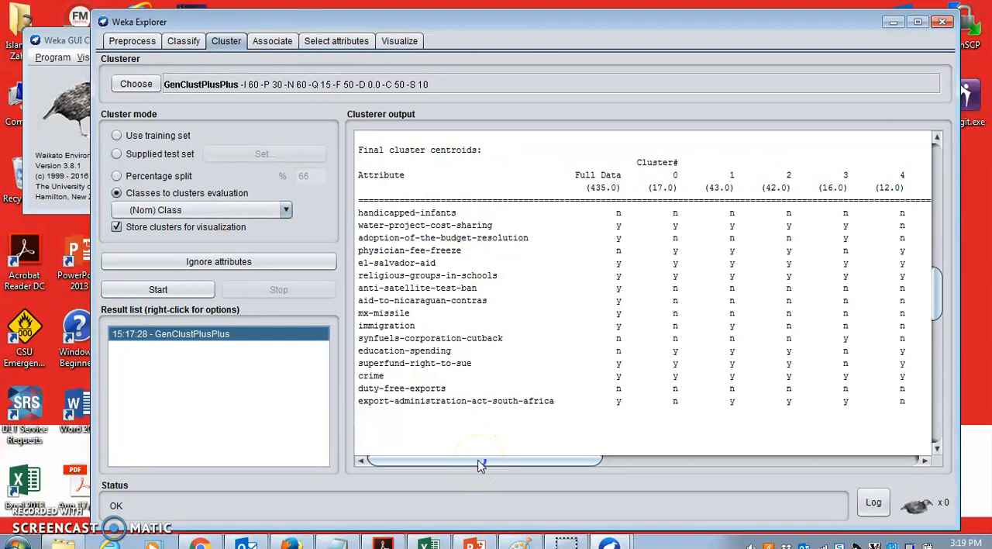
drag(481, 458, 592, 459)
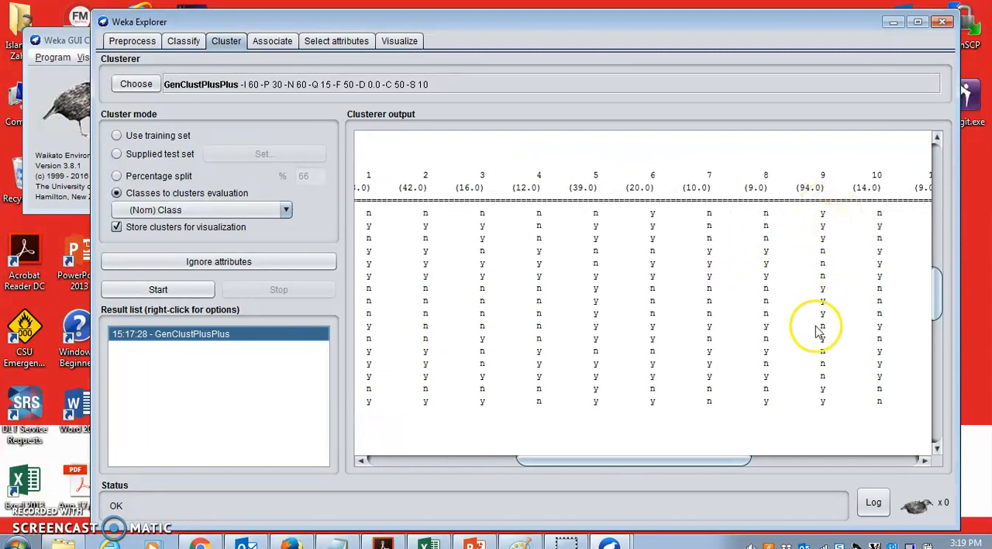
mouse_move(675, 421)
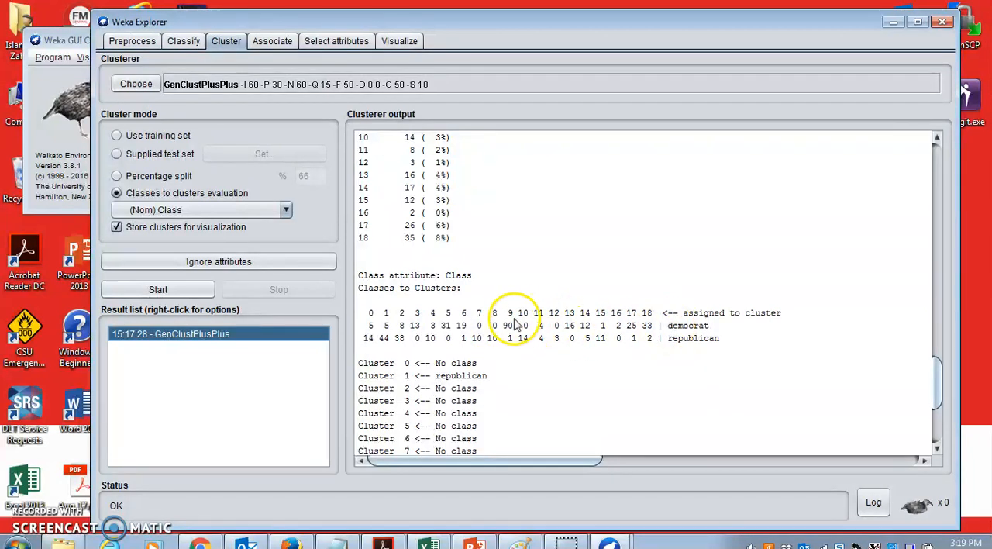
mouse_move(520, 325)
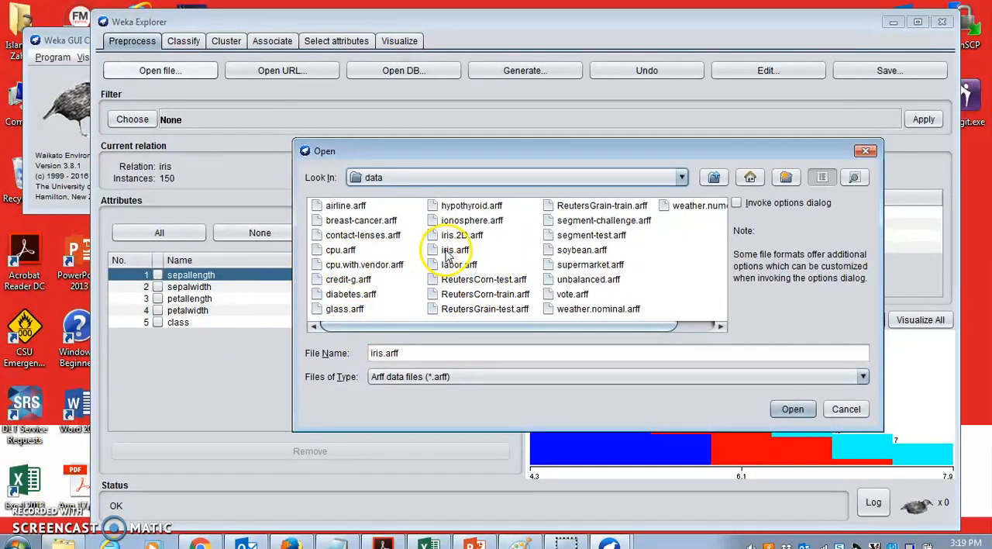
- Load iris.arff, check its class attribute (three classes of 50), and return to the Cluster panel
click(455, 250)
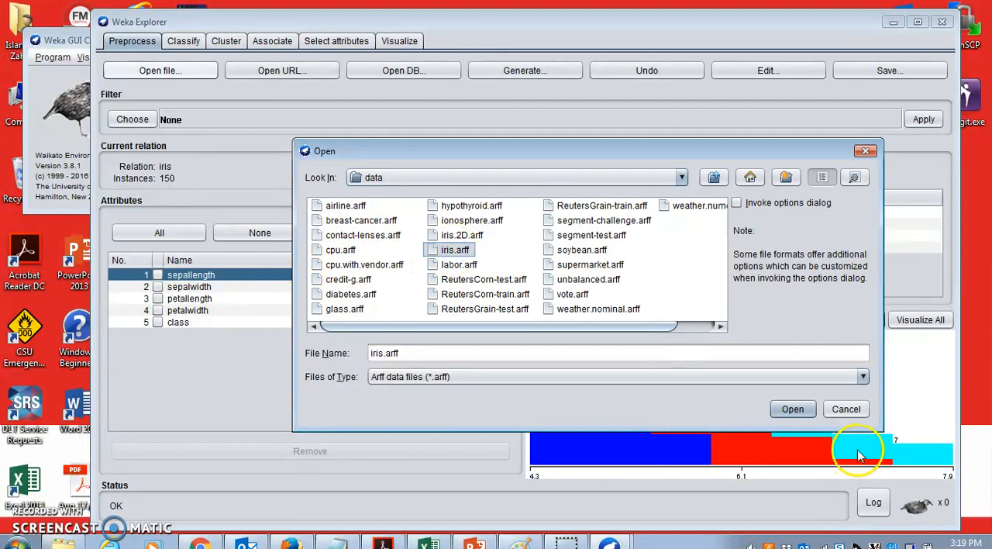
click(792, 409)
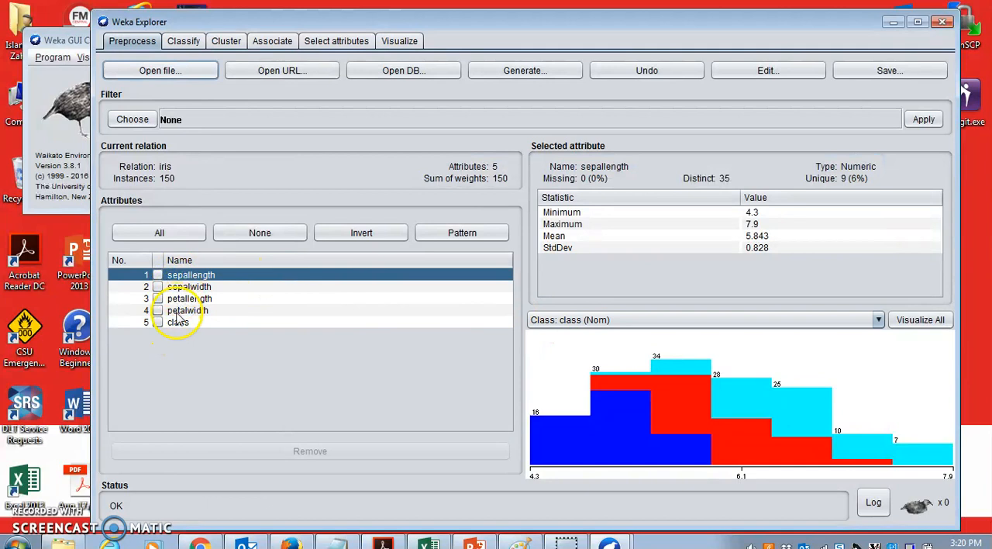
mouse_move(203, 313)
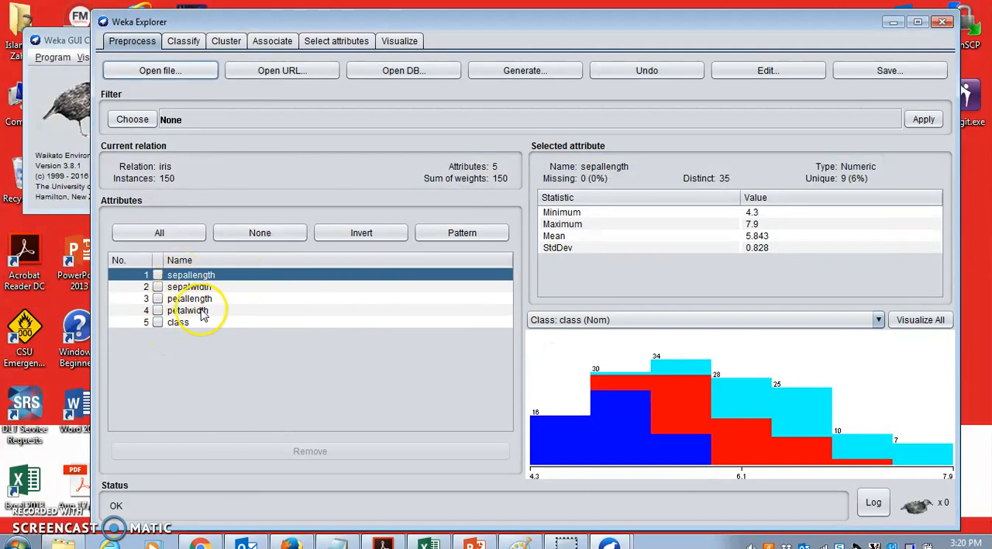
mouse_move(173, 325)
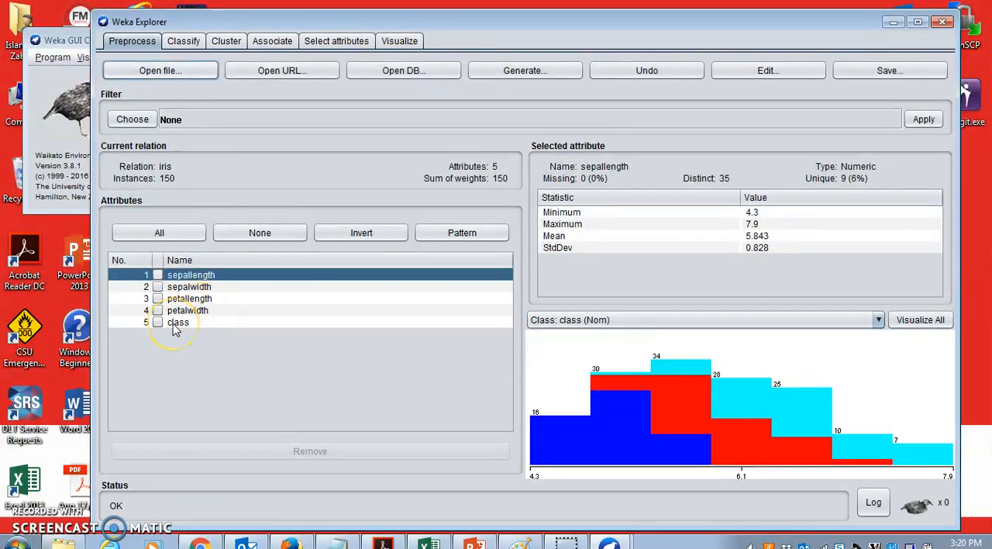
click(179, 321)
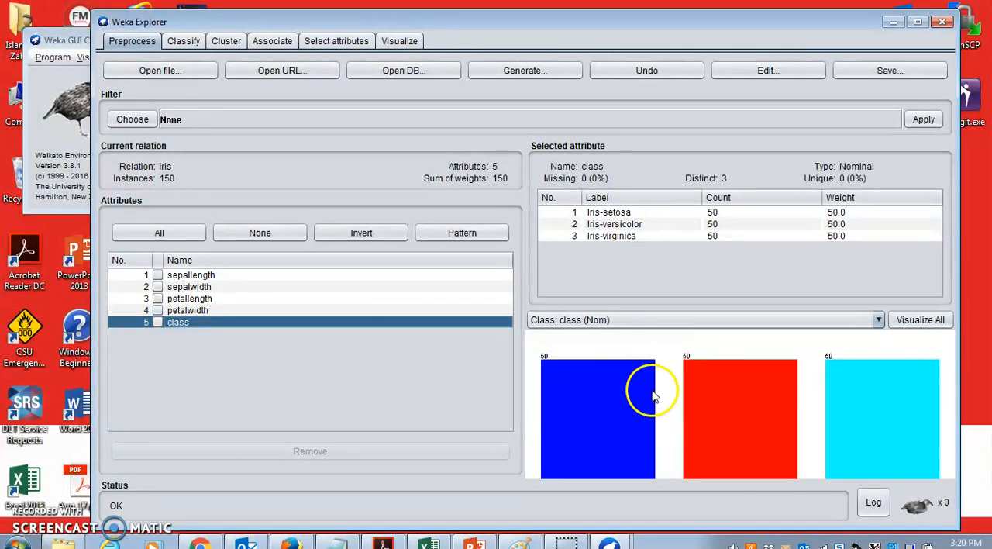
mouse_move(561, 239)
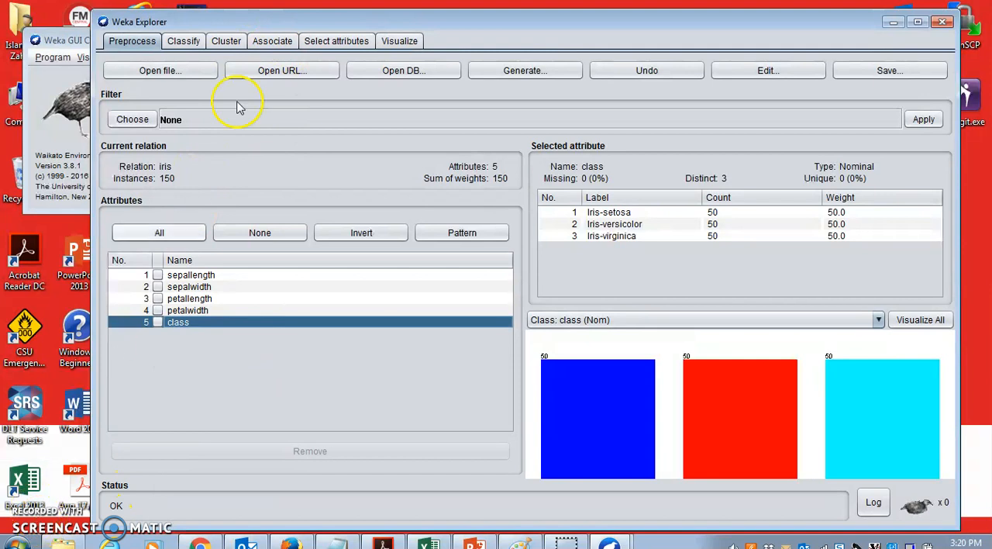
click(227, 40)
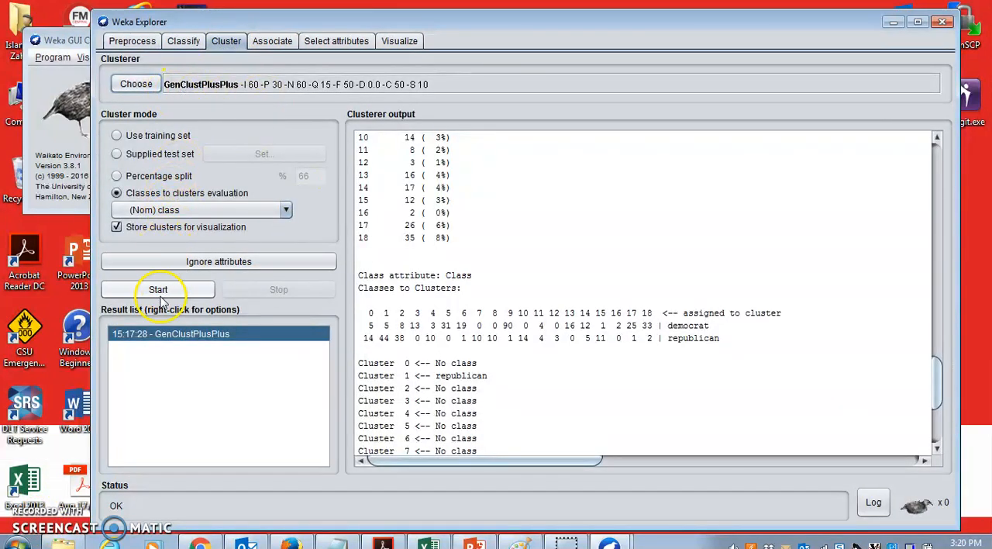
- Run GenClustPlusPlus on iris and review the output: clusters of 52 and 98, 33.33% incorrectly clustered
click(158, 288)
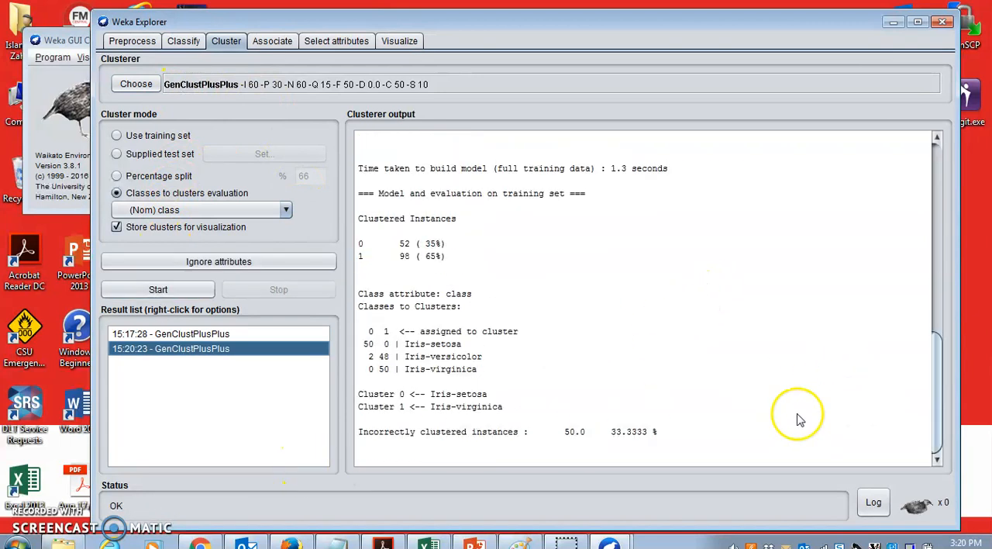
mouse_move(433, 279)
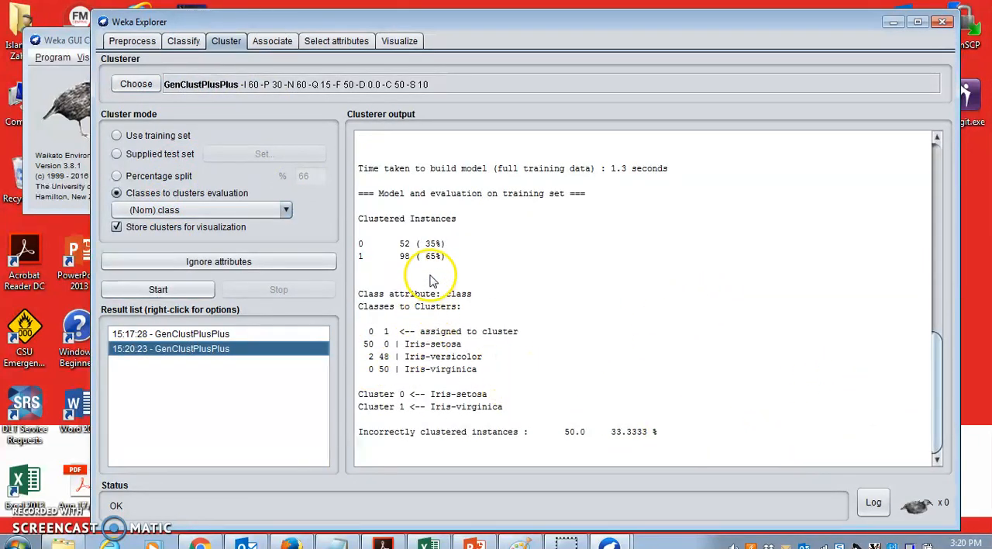
mouse_move(393, 344)
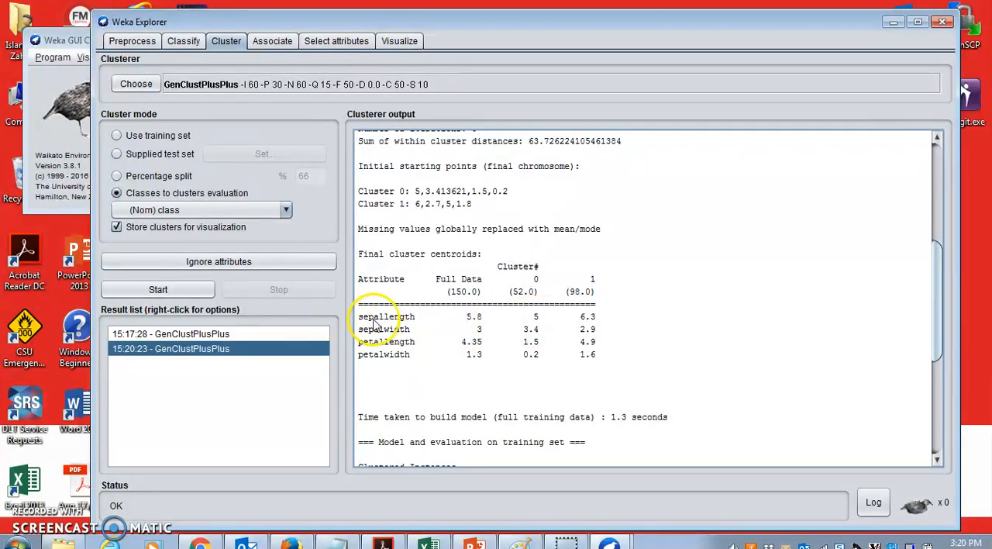
mouse_move(605, 324)
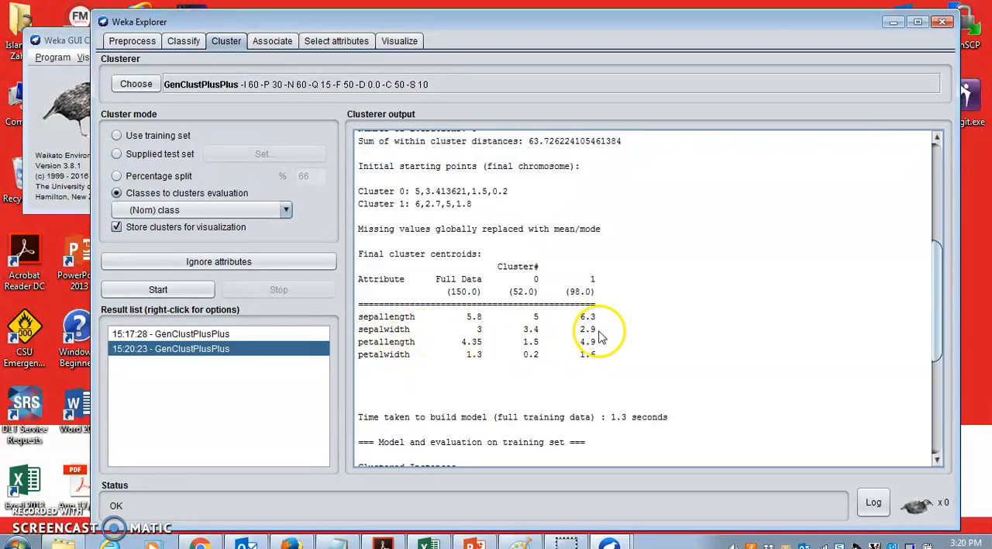
scroll(down, 3)
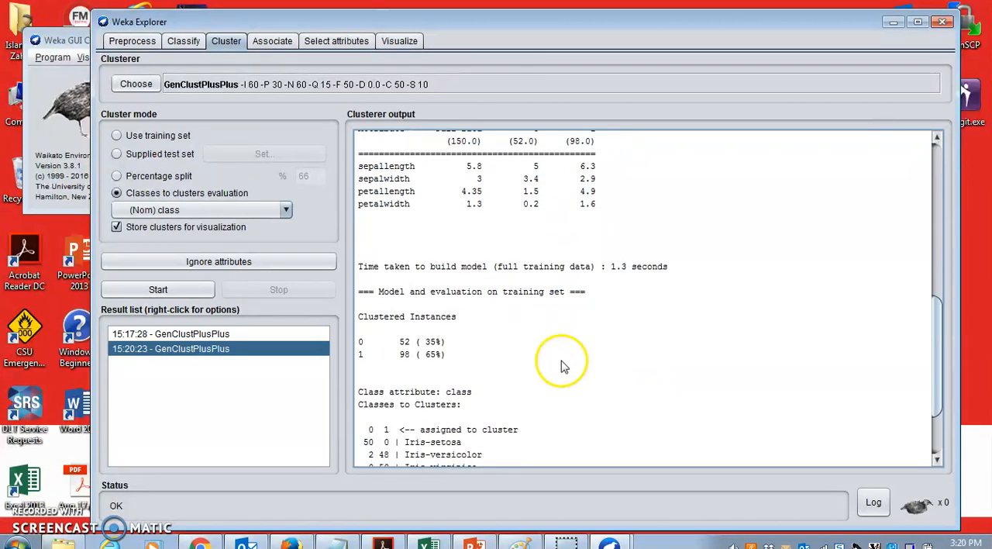
scroll(down, 3)
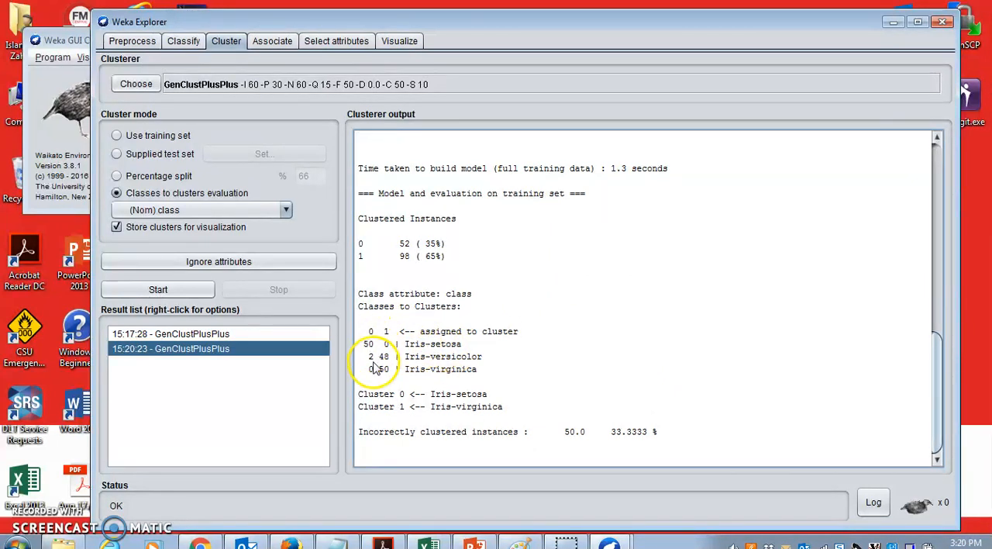
mouse_move(434, 349)
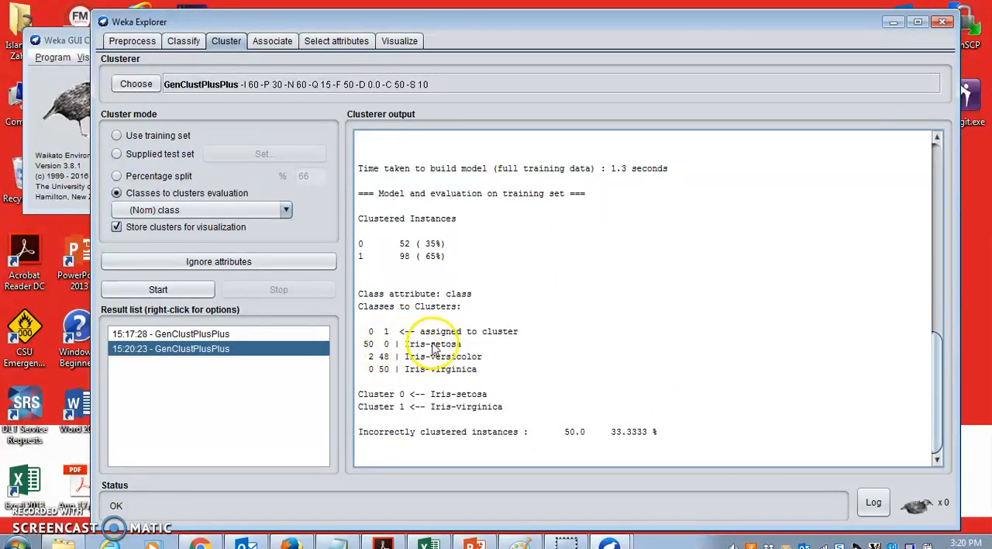
mouse_move(441, 351)
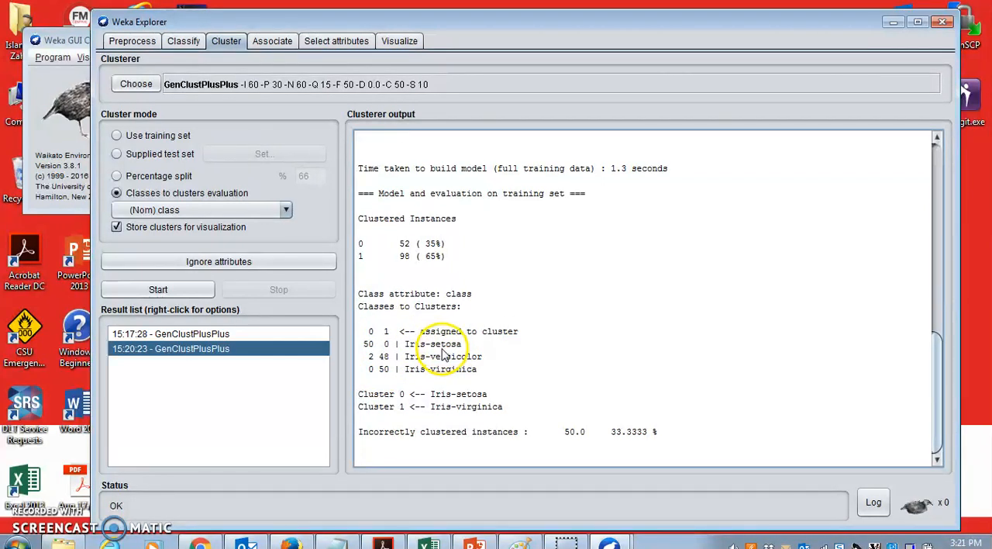
mouse_move(375, 338)
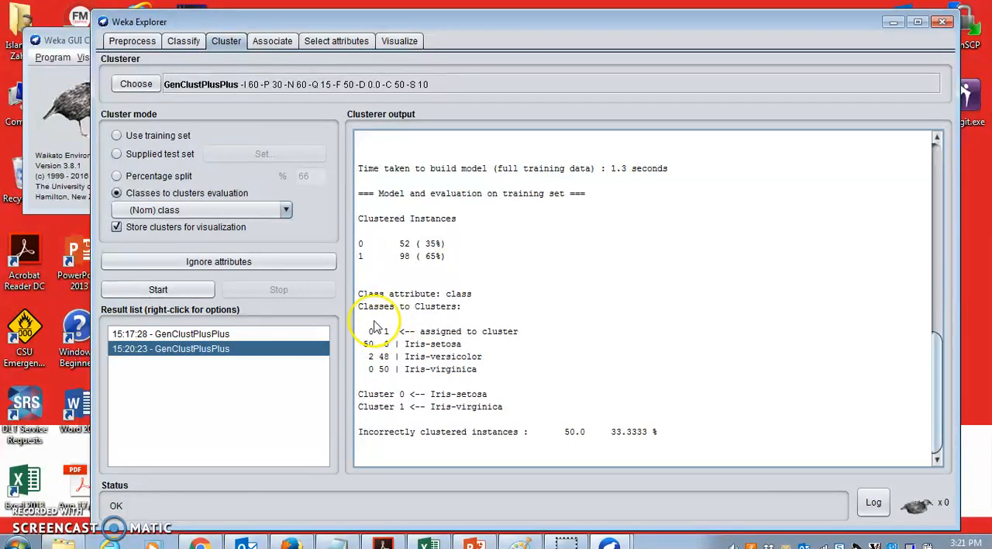
mouse_move(446, 353)
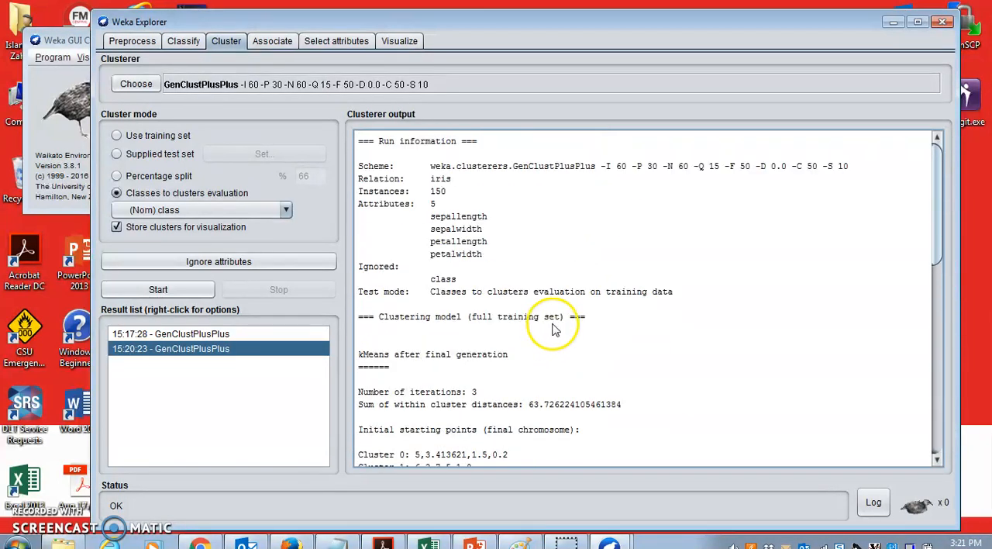
scroll(down, 3)
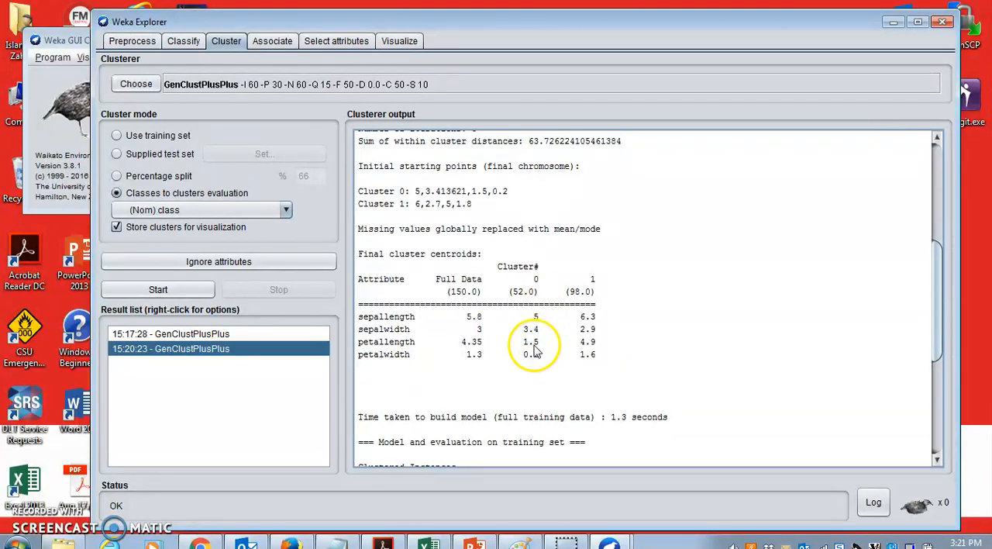
scroll(down, 3)
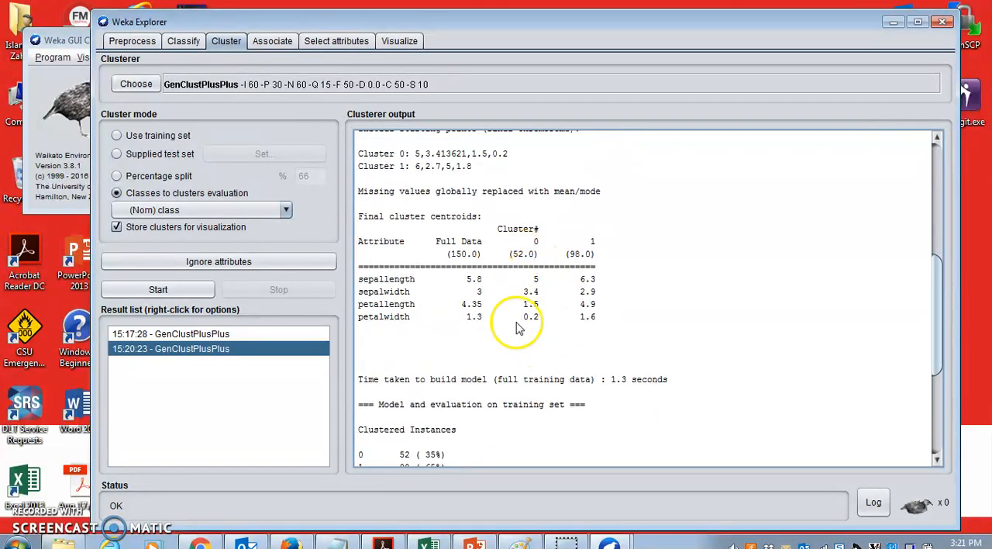
scroll(down, 3)
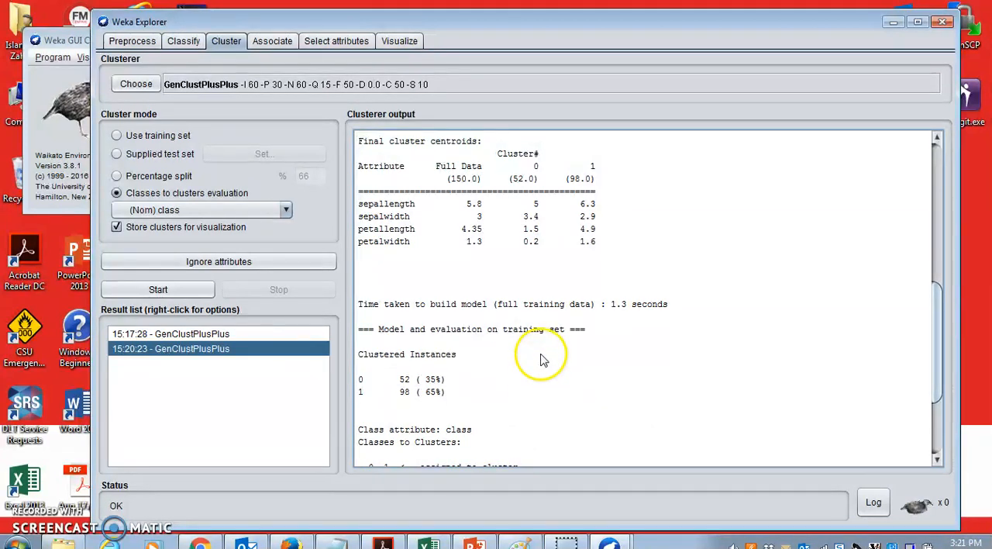
mouse_move(530, 270)
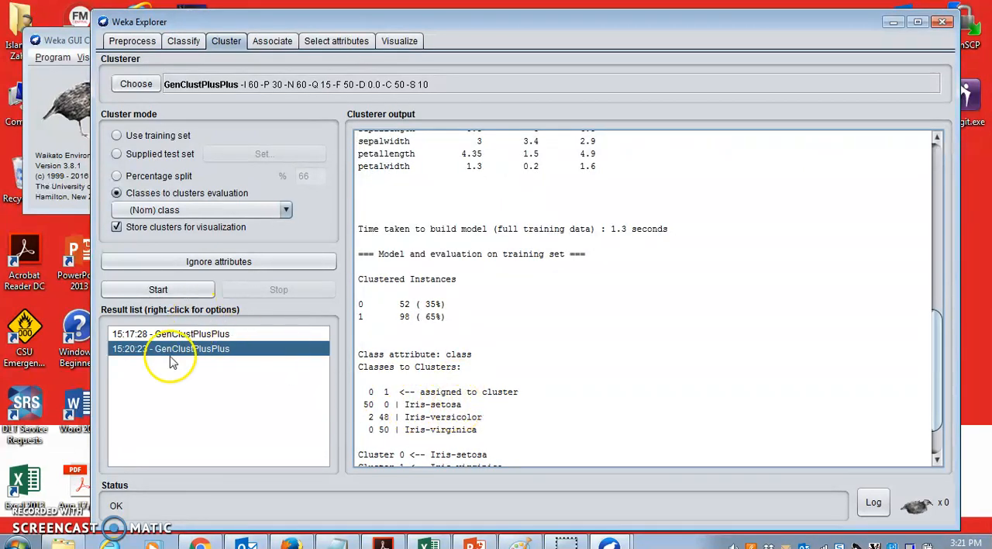
- Visualize the cluster assignments with sepallength on X and petallength on Y
right_click(171, 347)
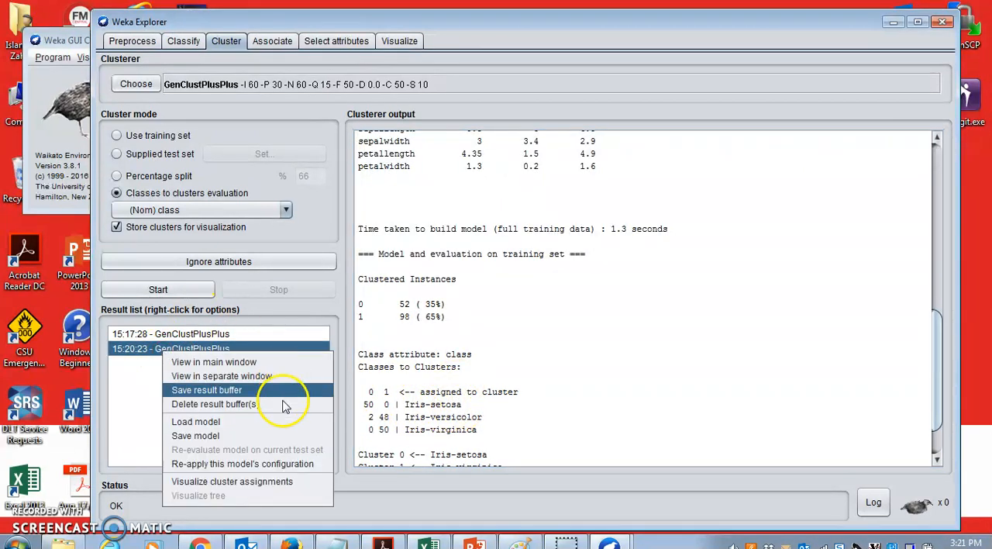
mouse_move(227, 481)
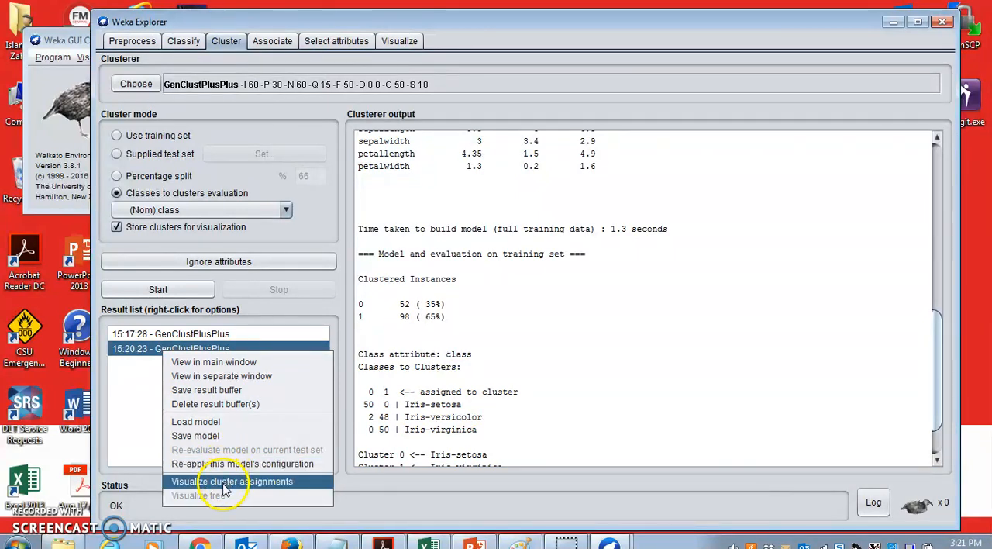
click(233, 481)
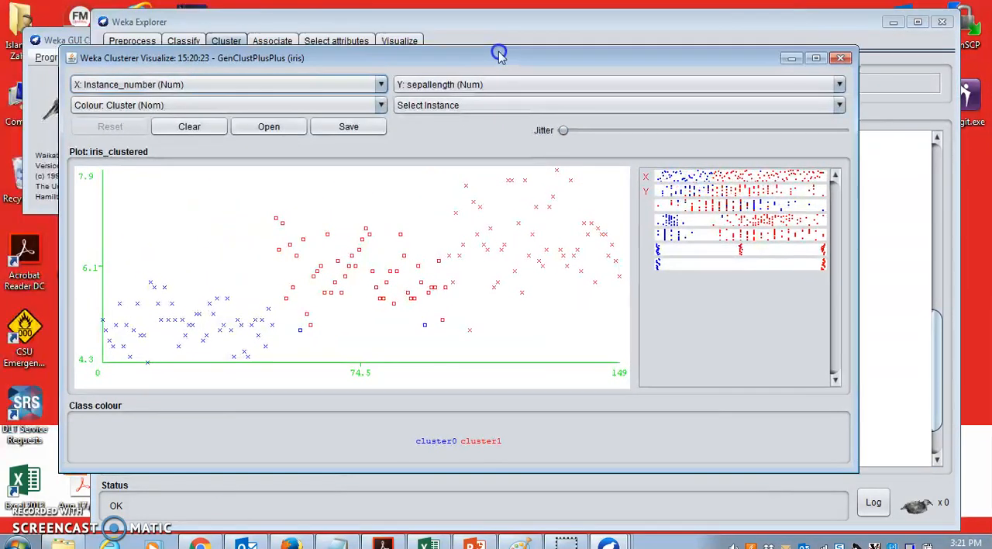
click(378, 84)
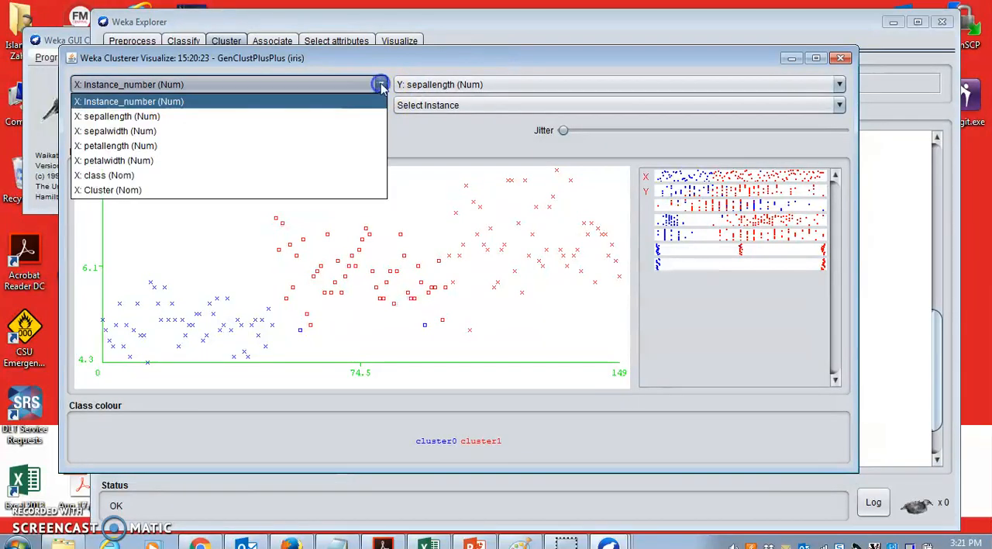
click(121, 117)
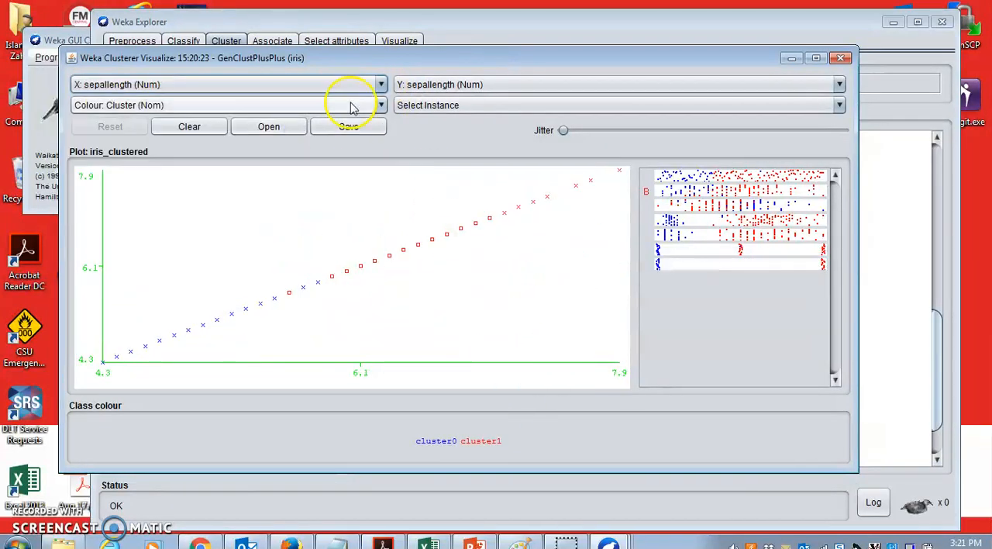
click(839, 84)
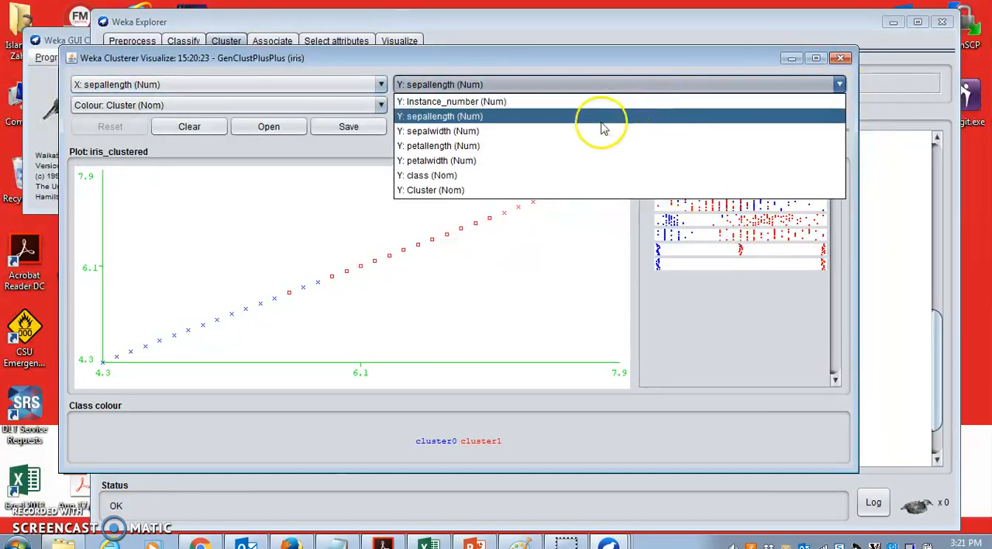
click(438, 146)
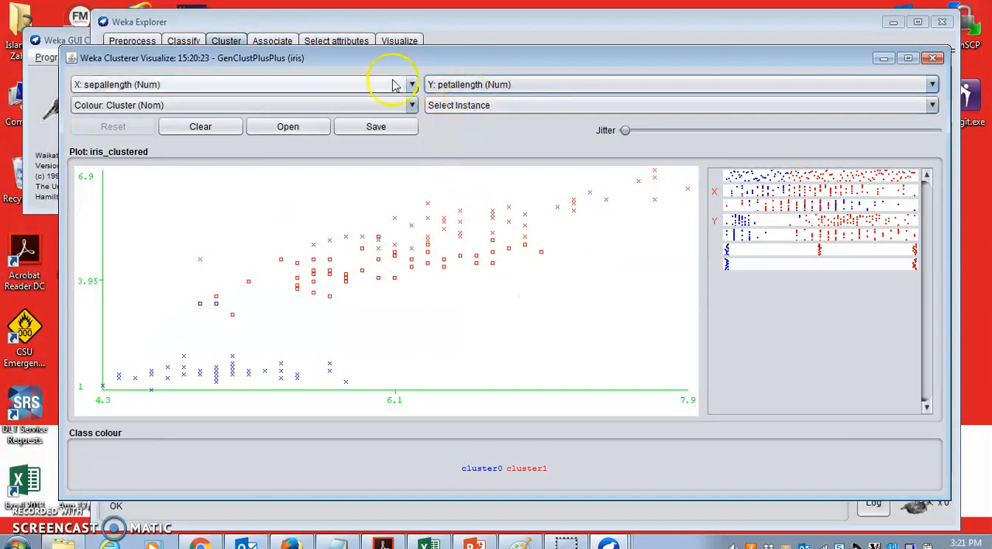
mouse_move(664, 147)
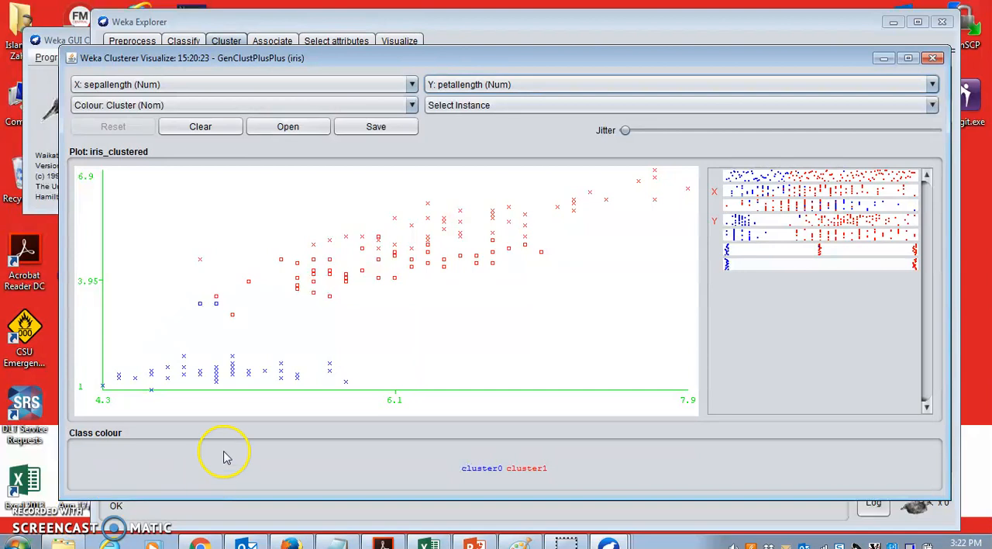
mouse_move(269, 398)
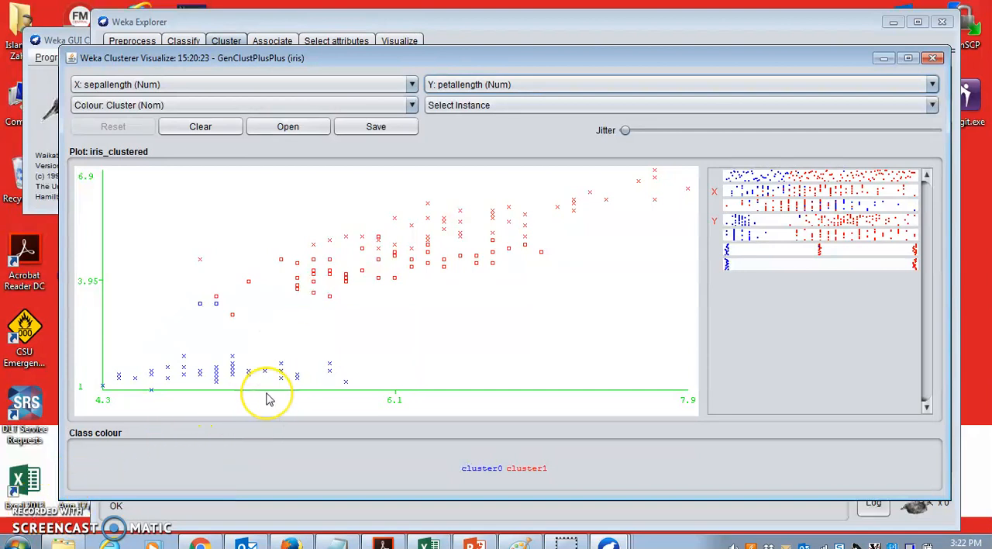